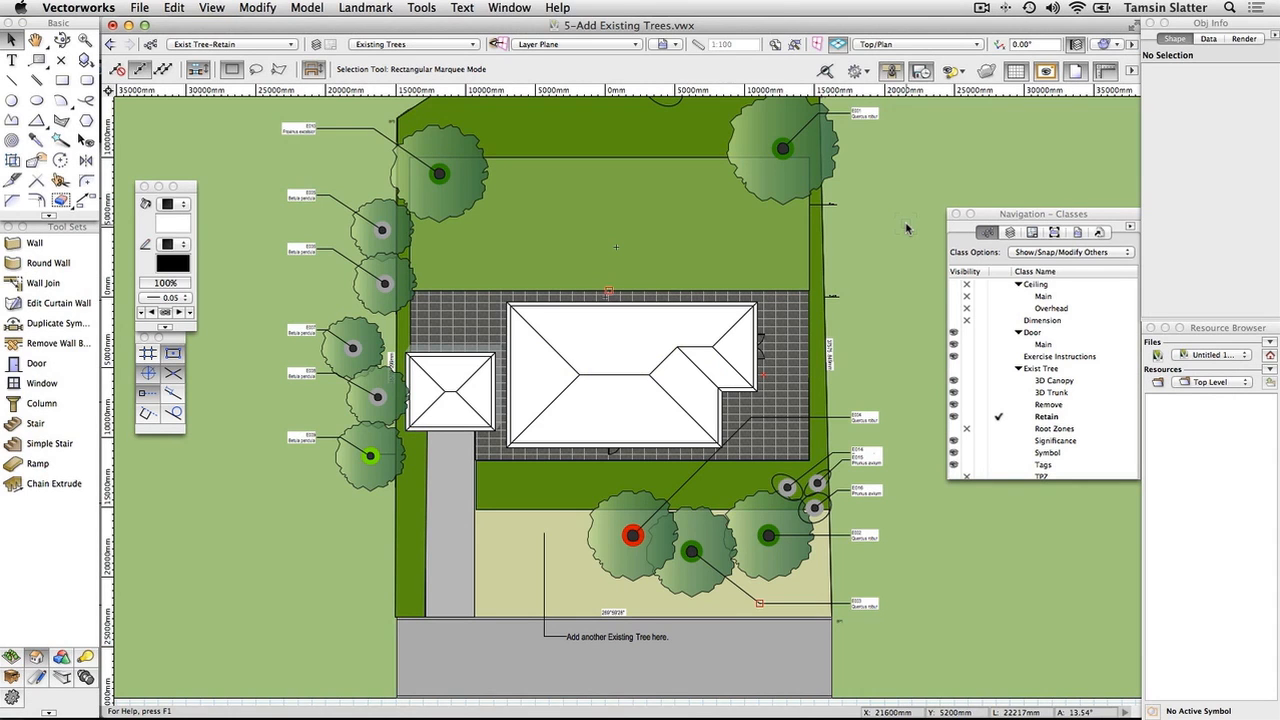
Step: Show the Design Layers list and confirm Existing Trees is the active layer
scroll(down, 3)
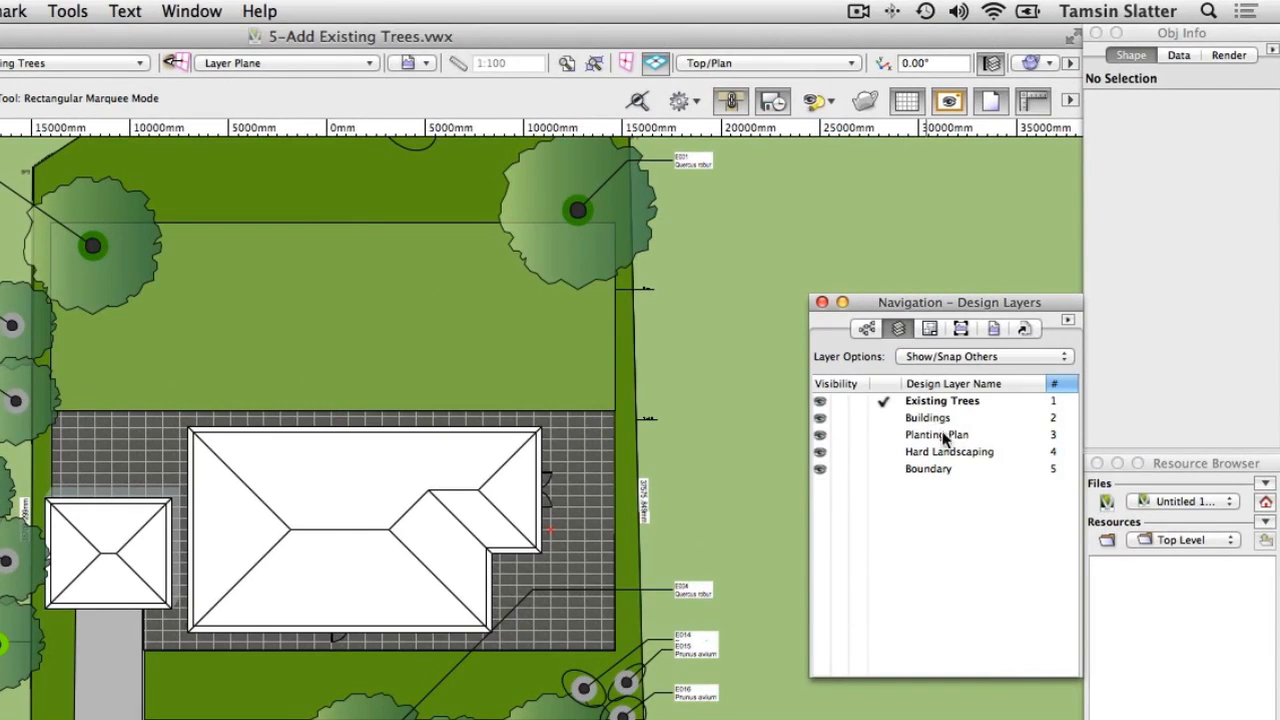
mouse_move(940, 481)
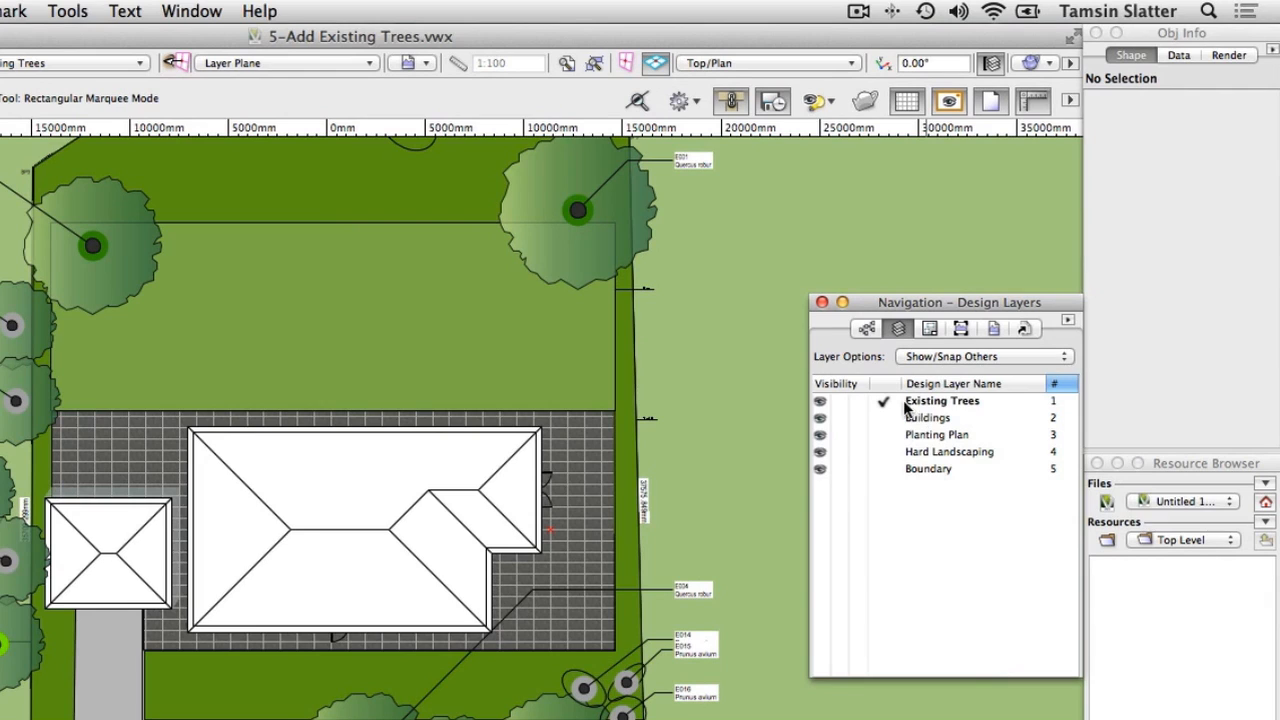
mouse_move(869, 369)
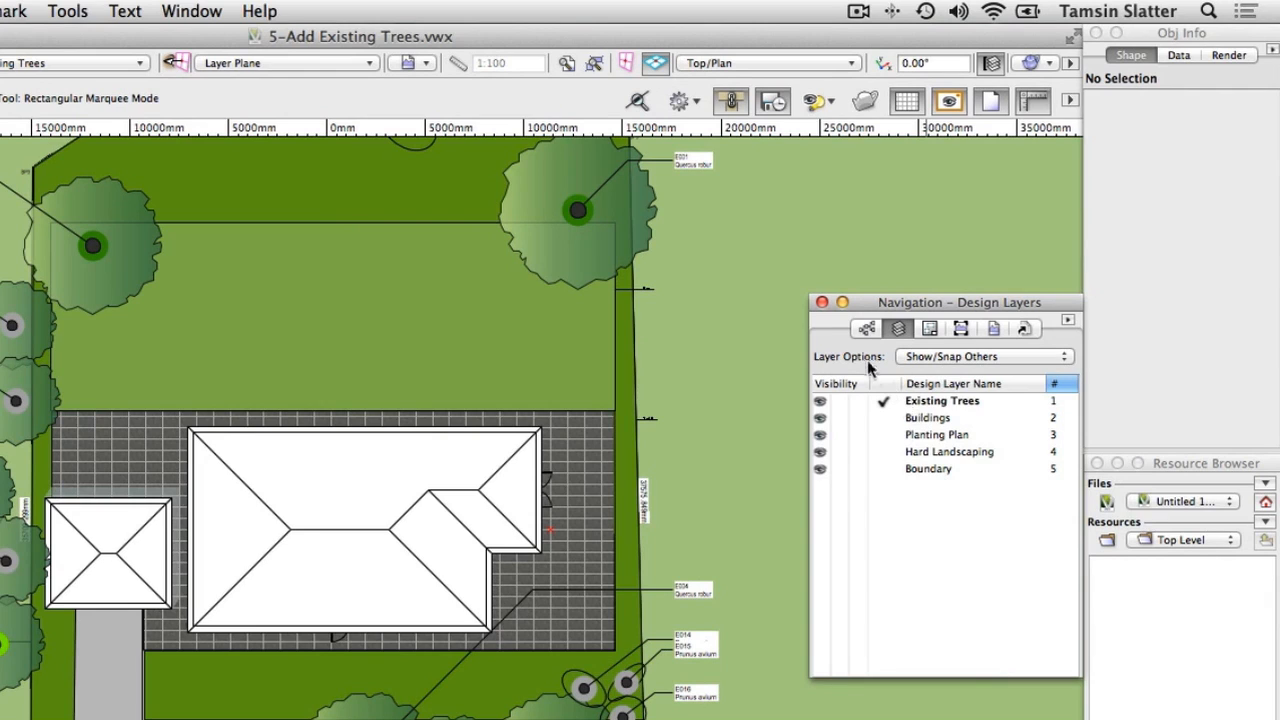
click(866, 328)
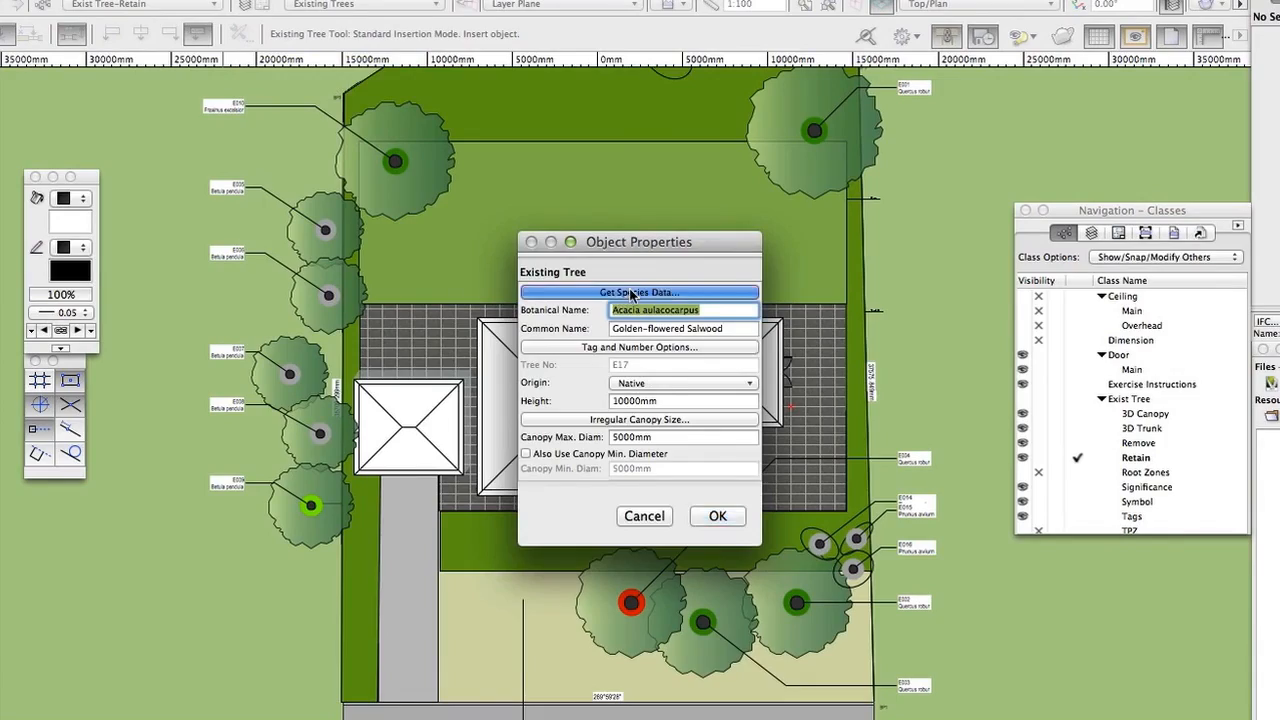
Step: Pick Quercus robur, English Oak, from the Species Data list
click(639, 292)
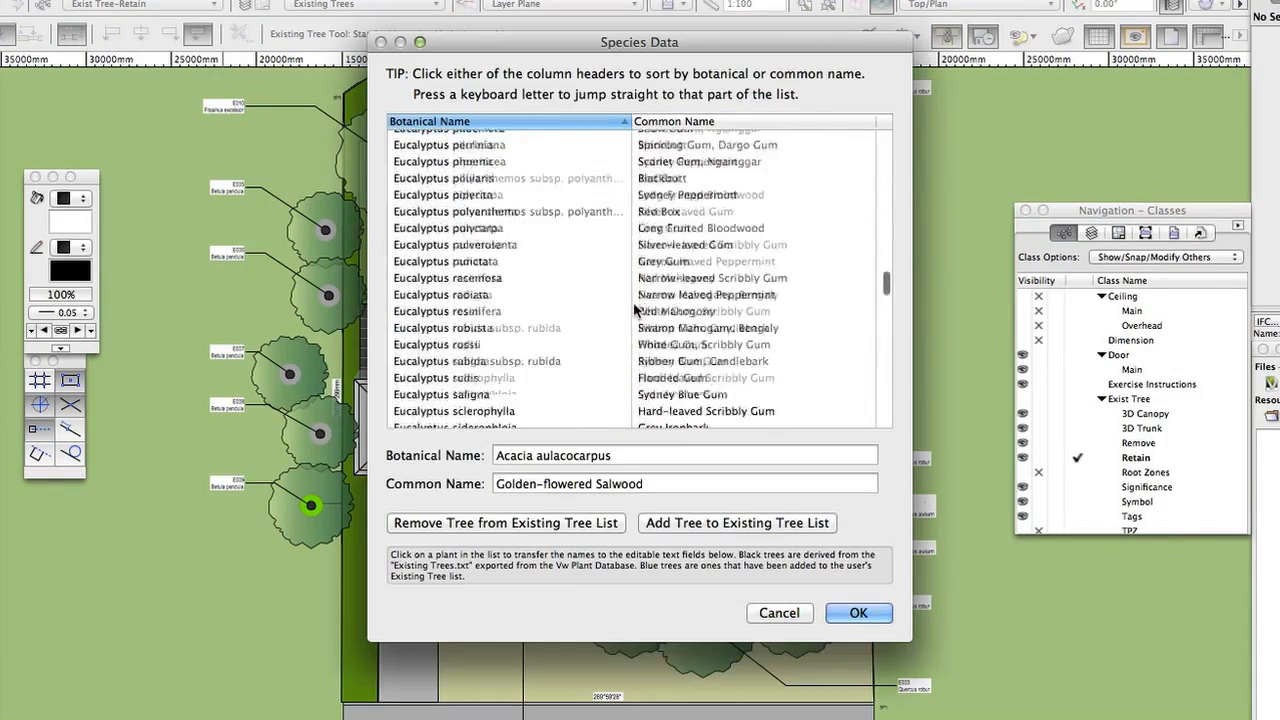
scroll(down, 3)
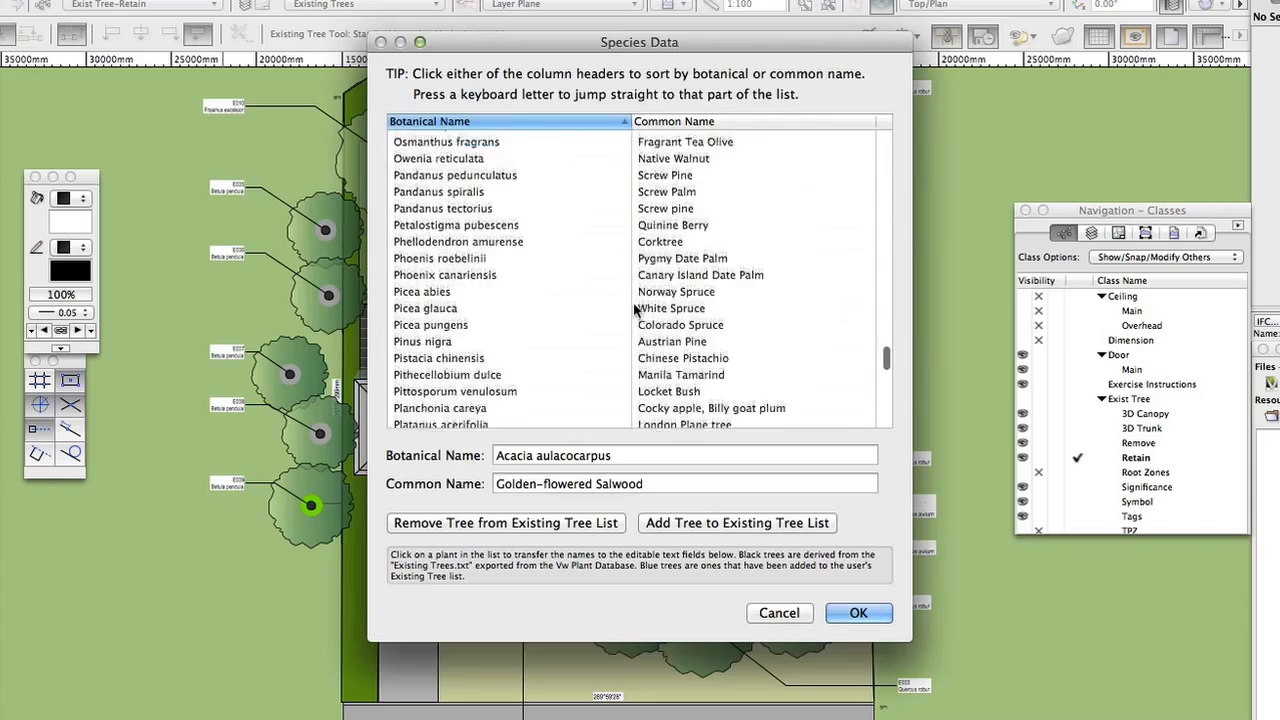
scroll(down, 3)
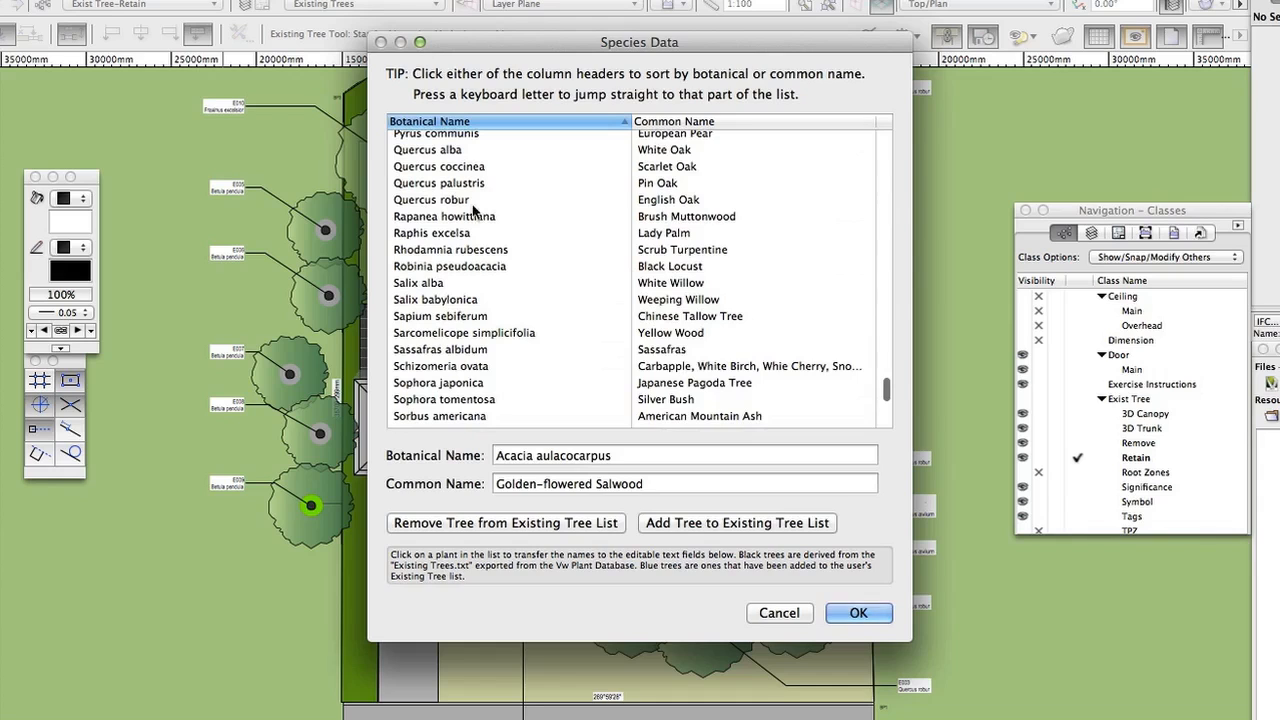
click(430, 199)
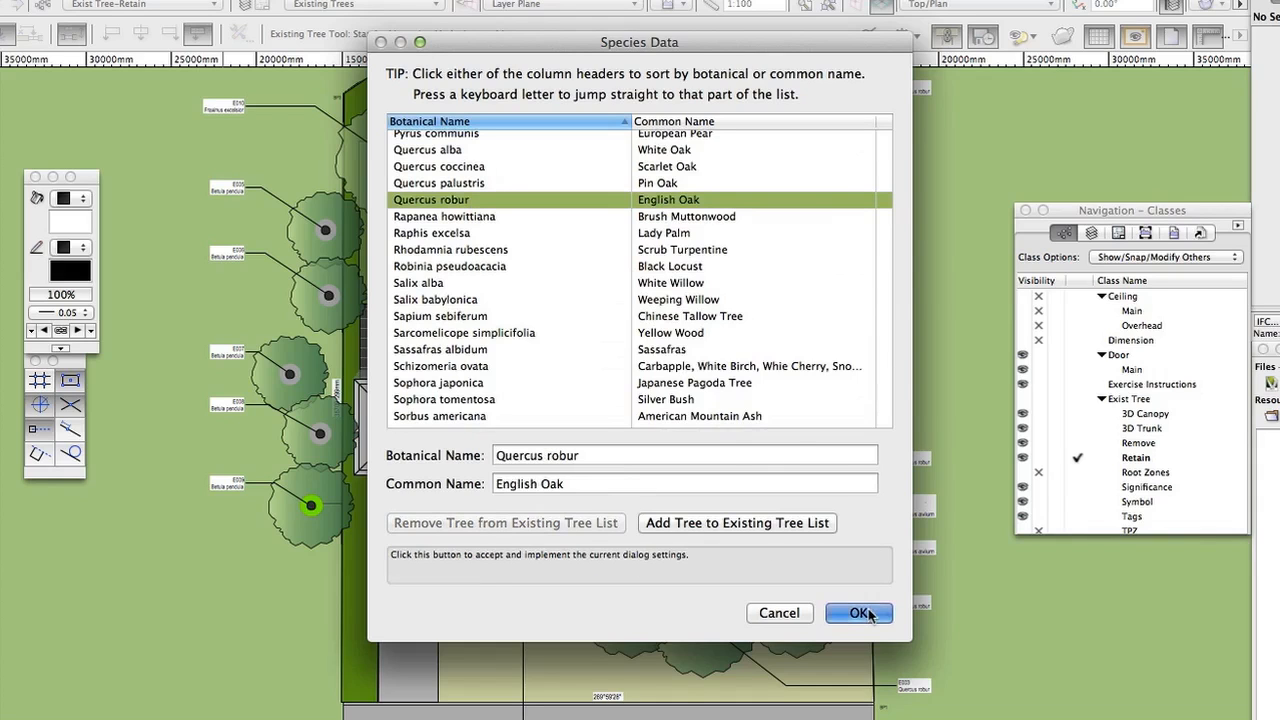
Step: Accept English Oak as the species and review the E prefix, ID E17 tag settings
click(857, 613)
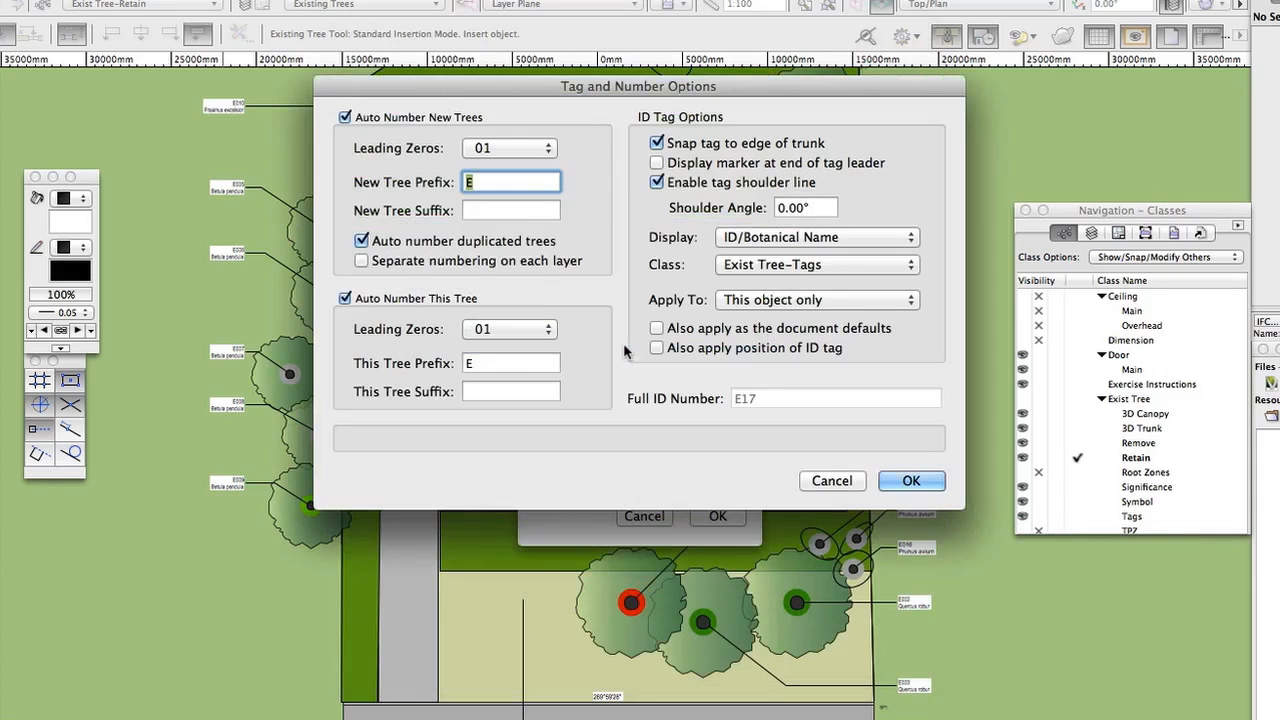
mouse_move(345, 117)
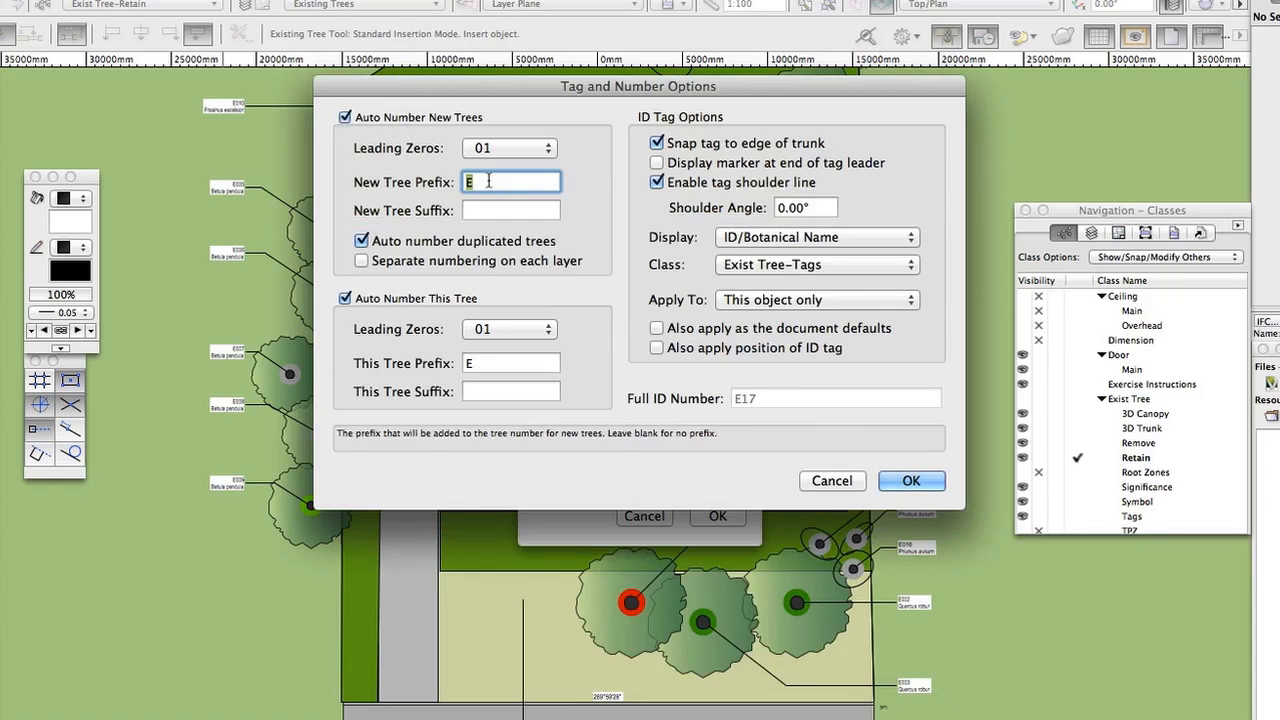
mouse_move(910, 481)
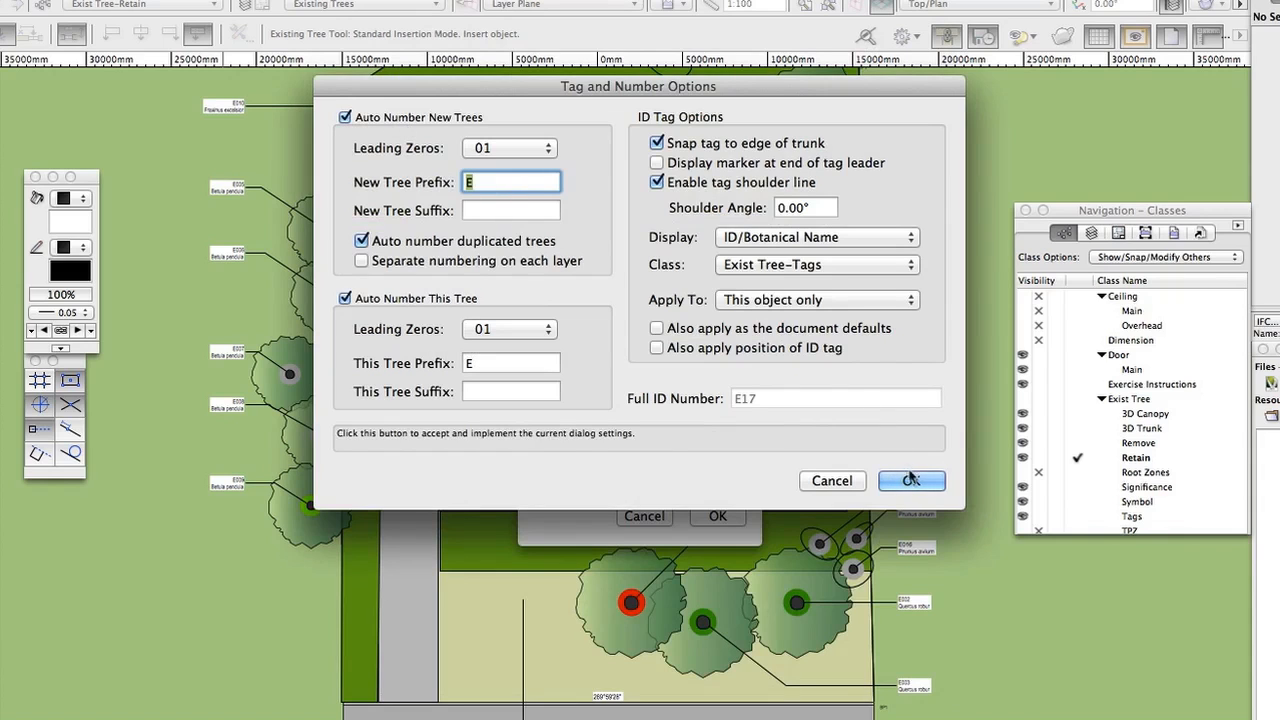
Step: Set the oak's height 12500, canopy 6500, first branch 1700 and DBH 800mm
click(910, 481)
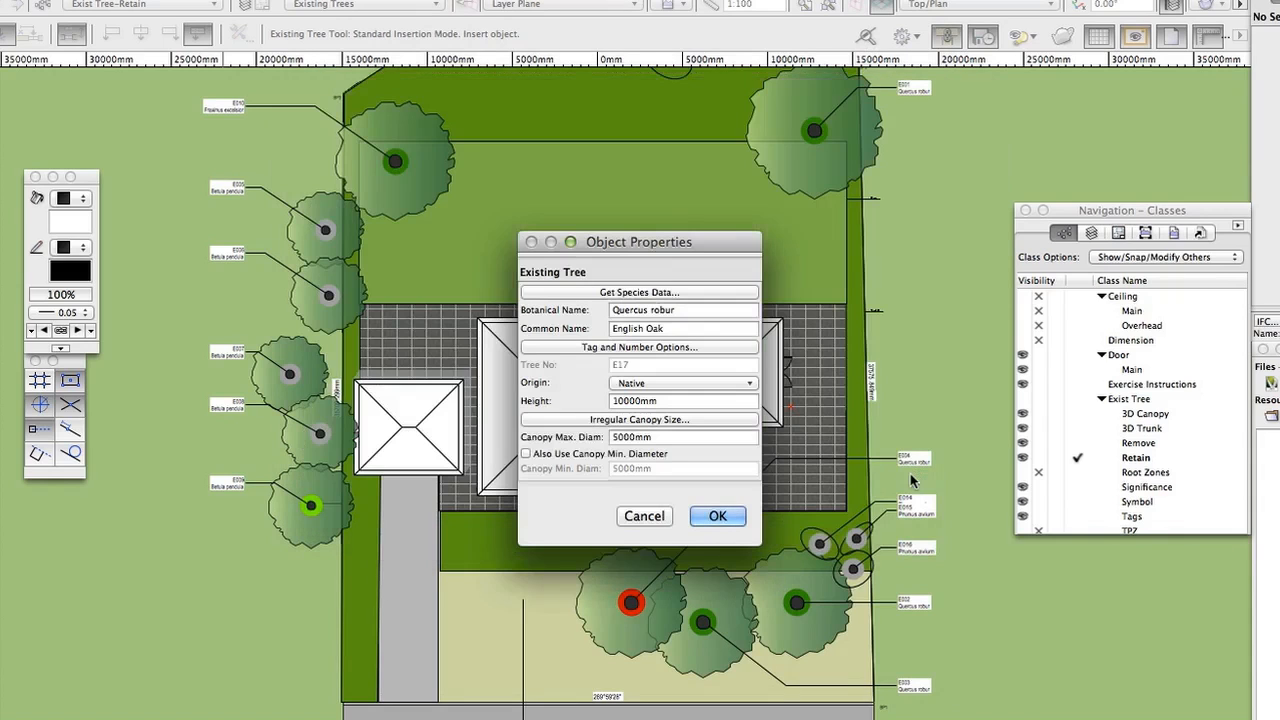
mouse_move(745, 383)
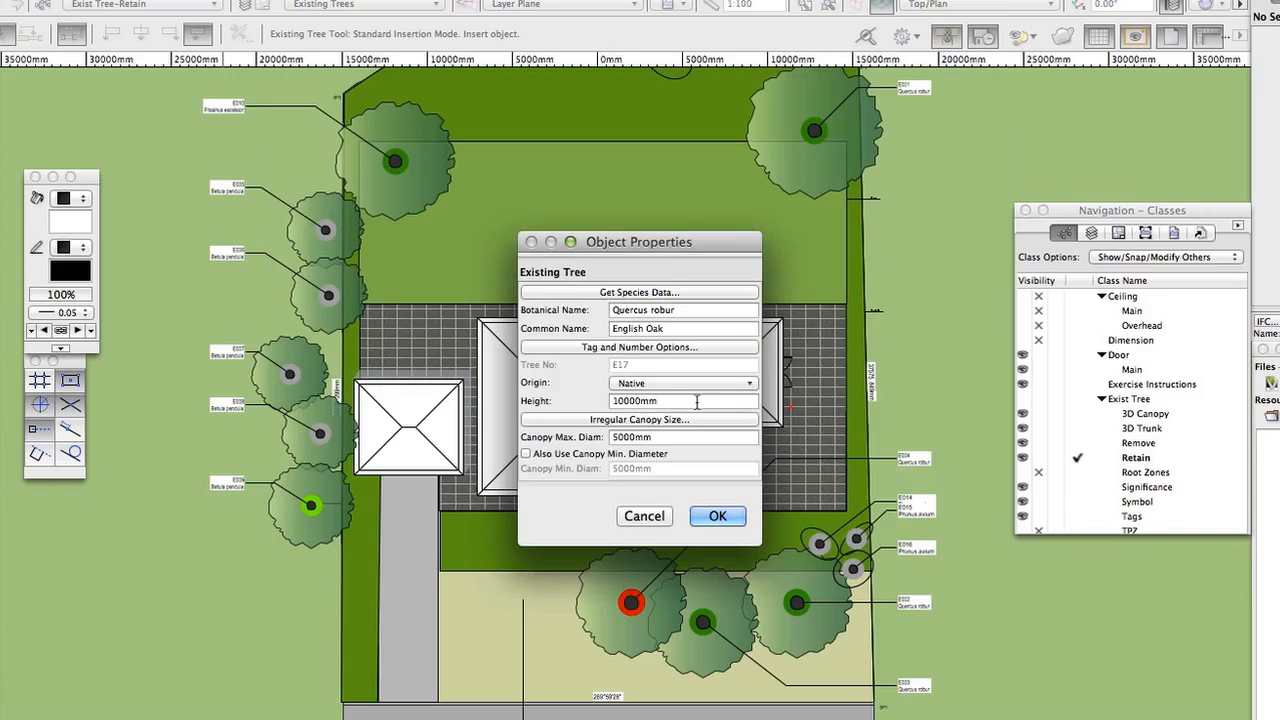
text(12500)
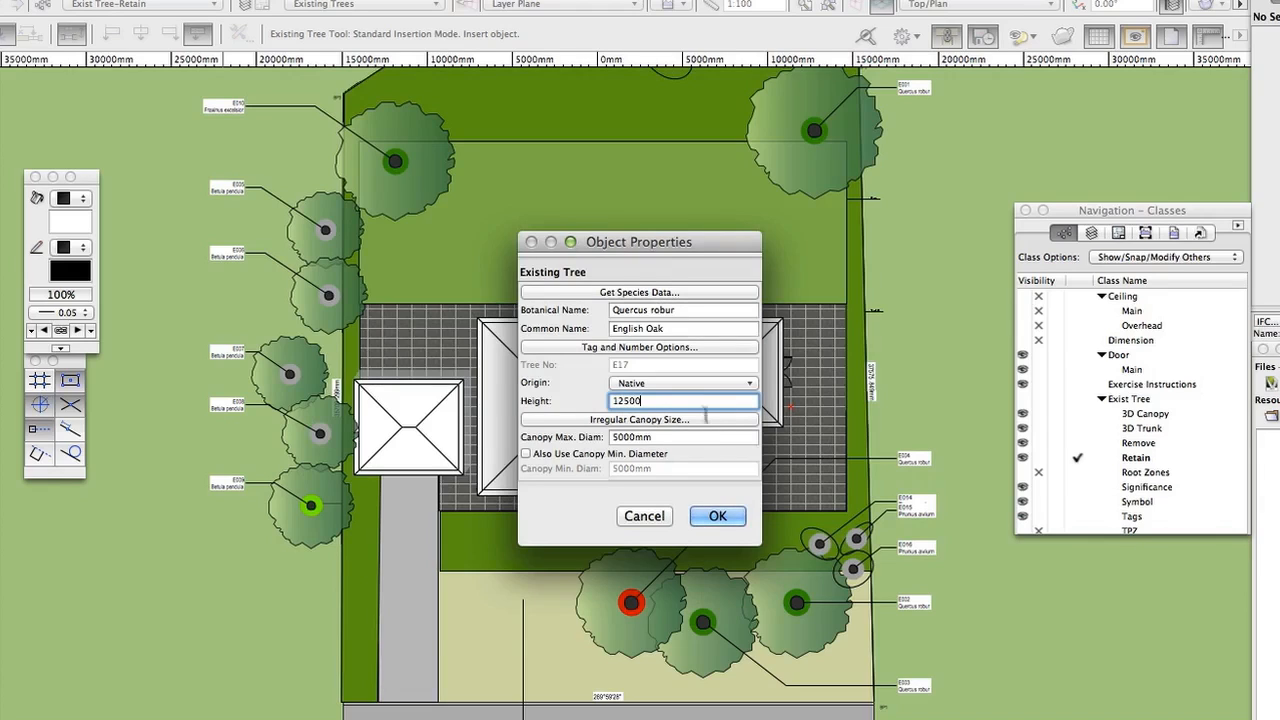
mouse_move(683, 437)
text(6500)
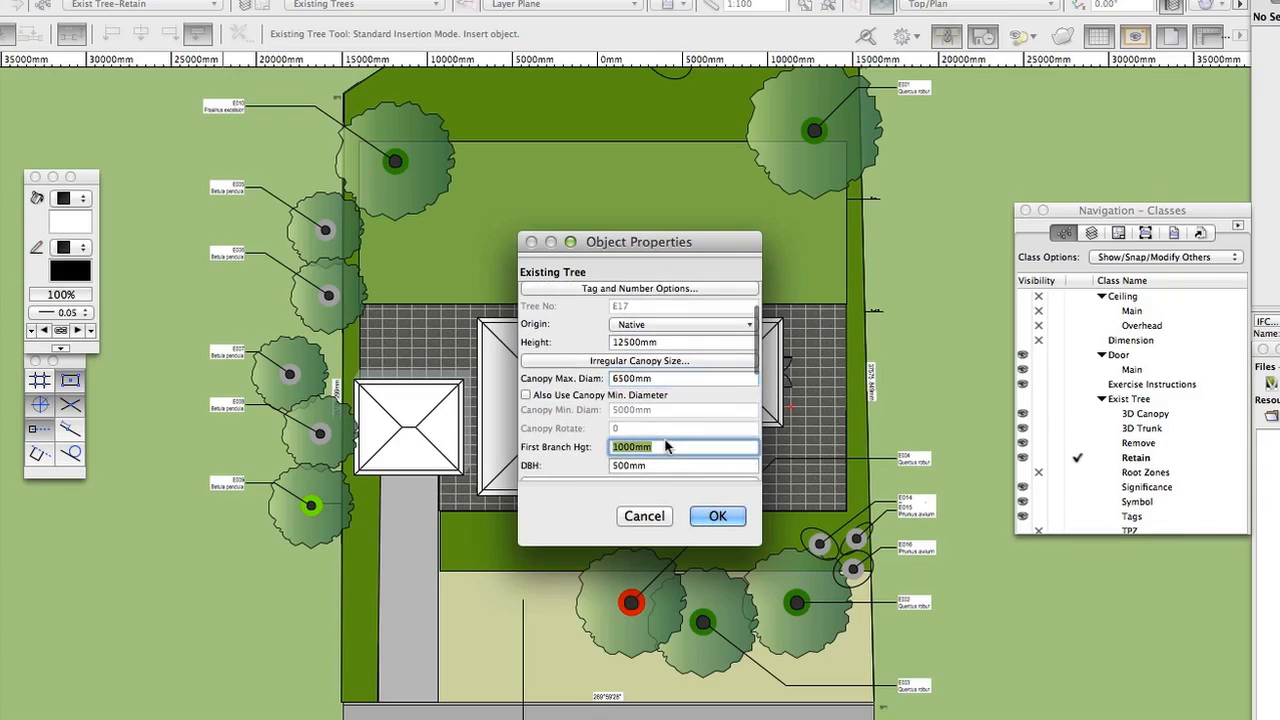
text(1700)
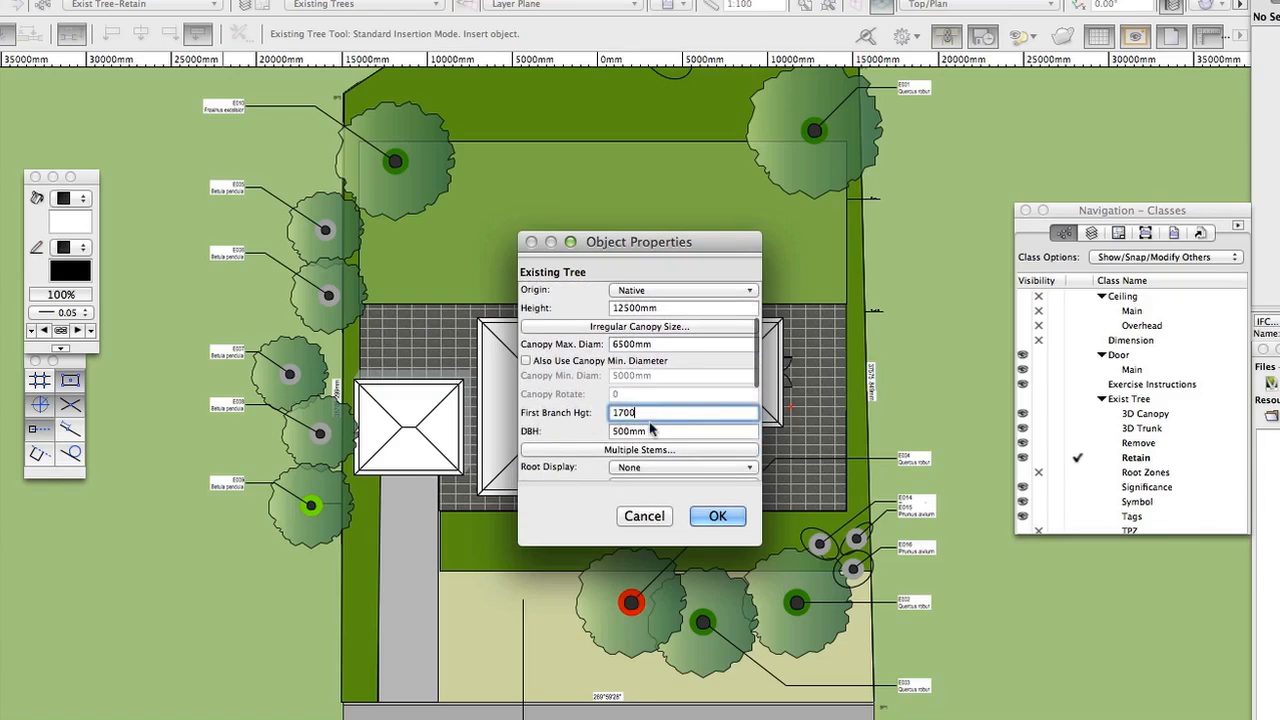
click(683, 430)
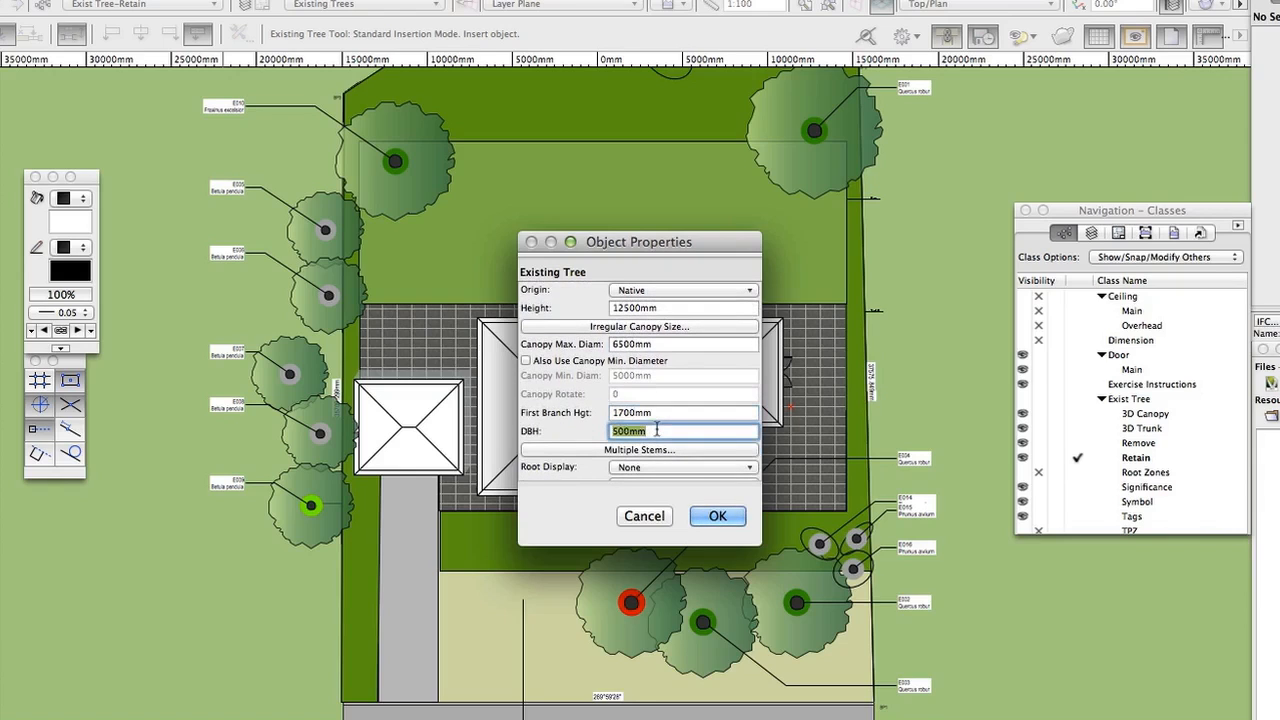
text(800)
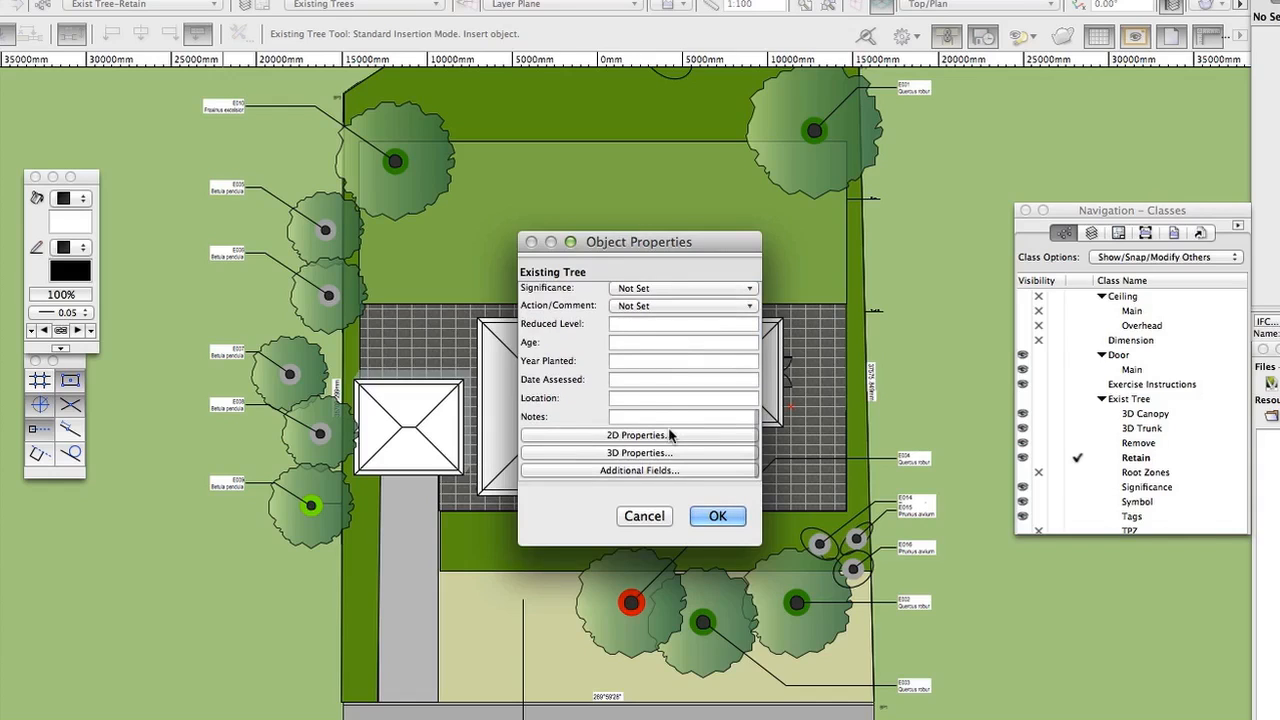
Step: Enable 2D component symbols for the English Oak in its 2D properties
click(638, 434)
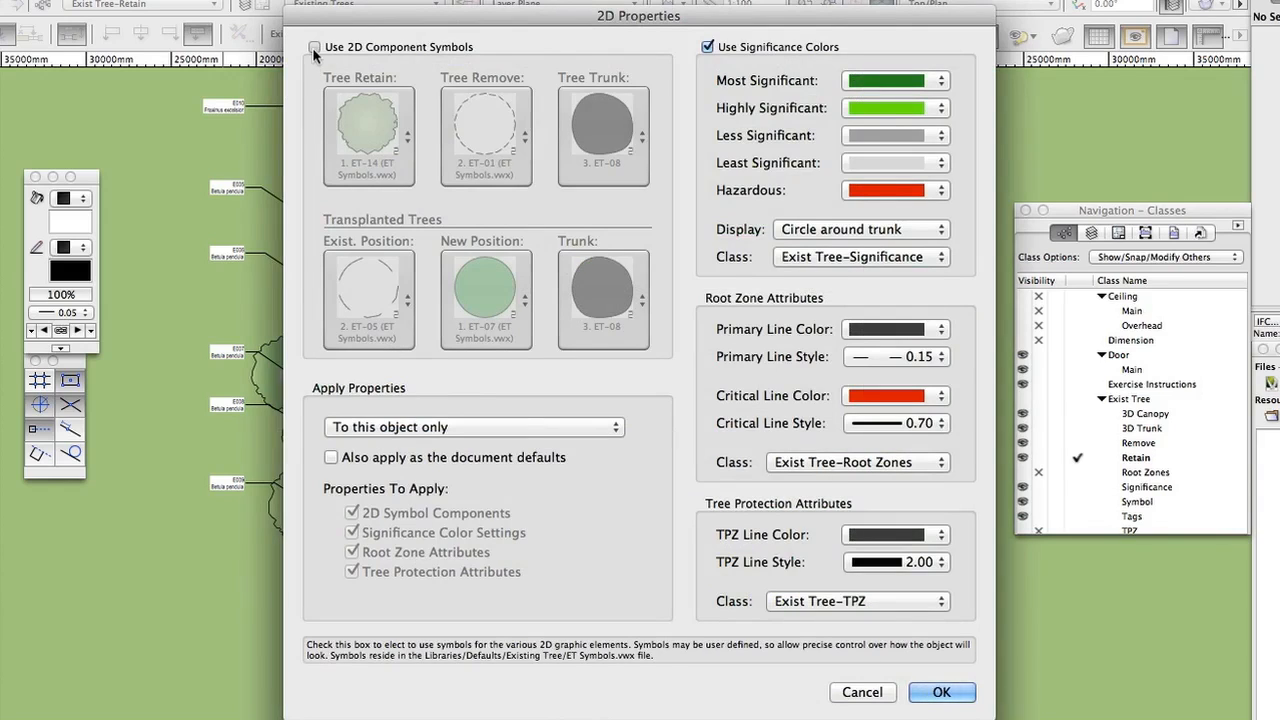
click(314, 47)
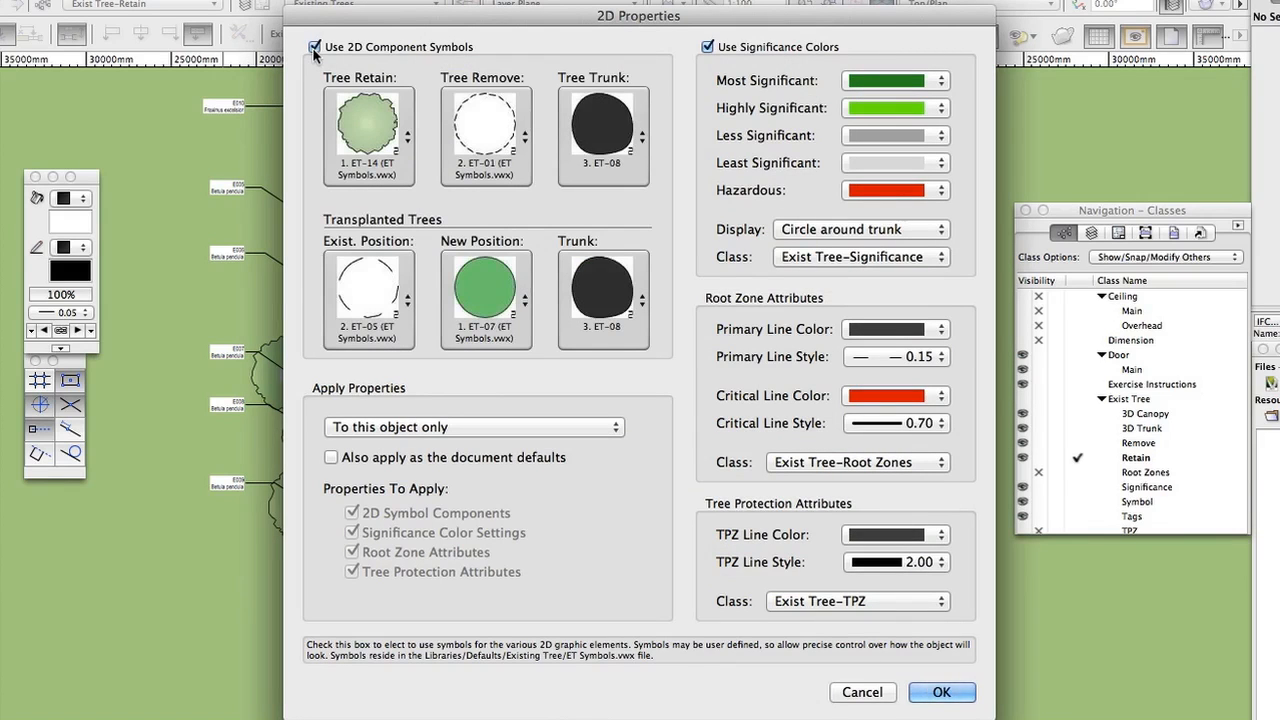
mouse_move(390, 130)
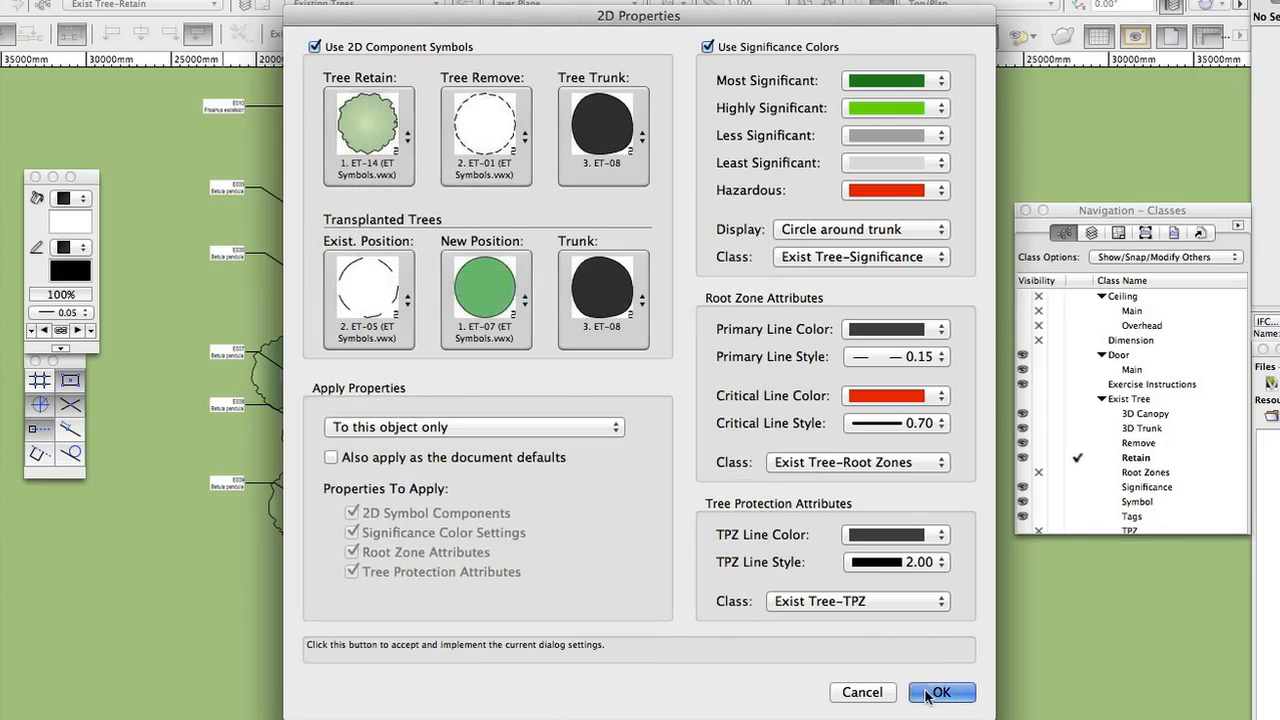
click(940, 692)
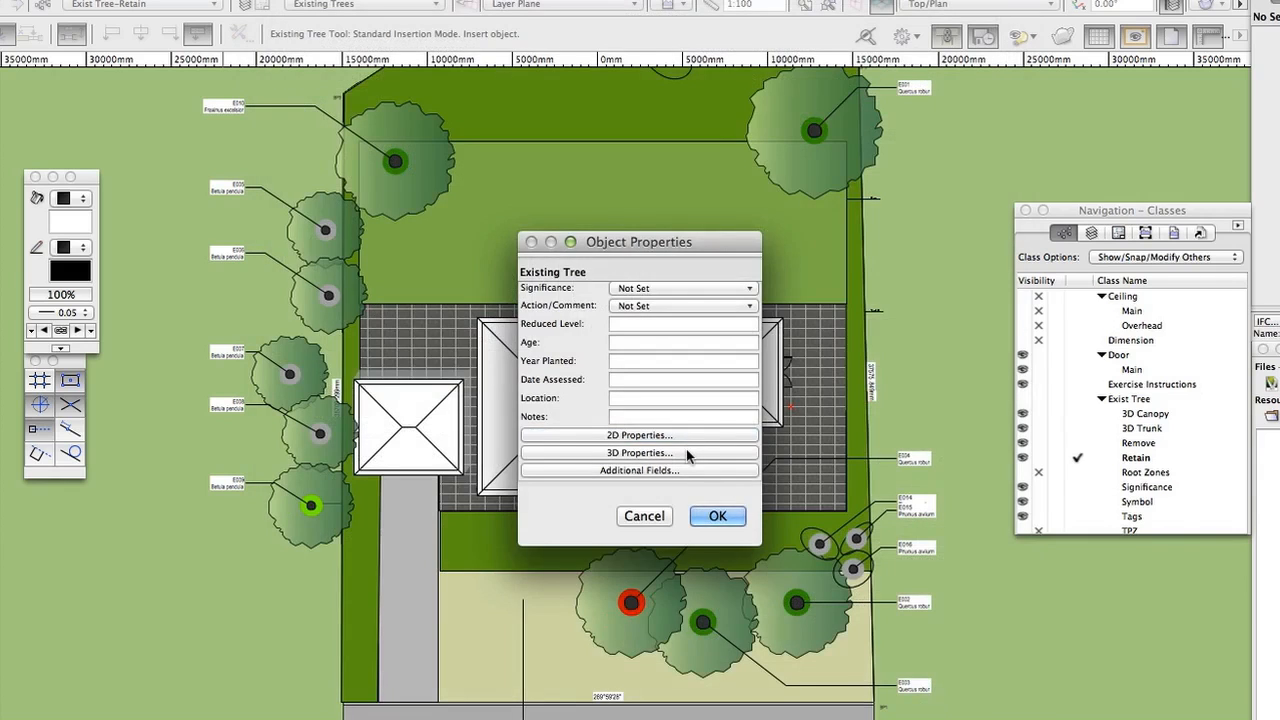
Step: Enable 3D geometry with the canopy in the Exist Tree-3D Canopy class
click(639, 453)
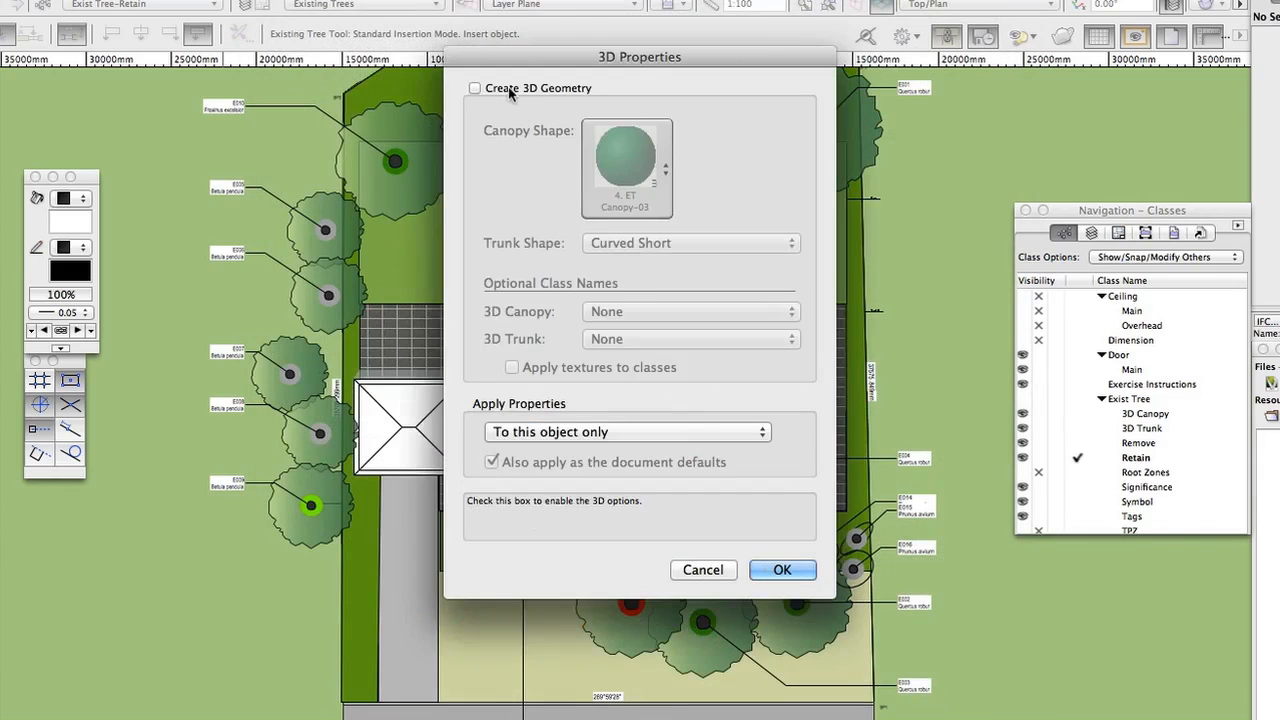
click(475, 88)
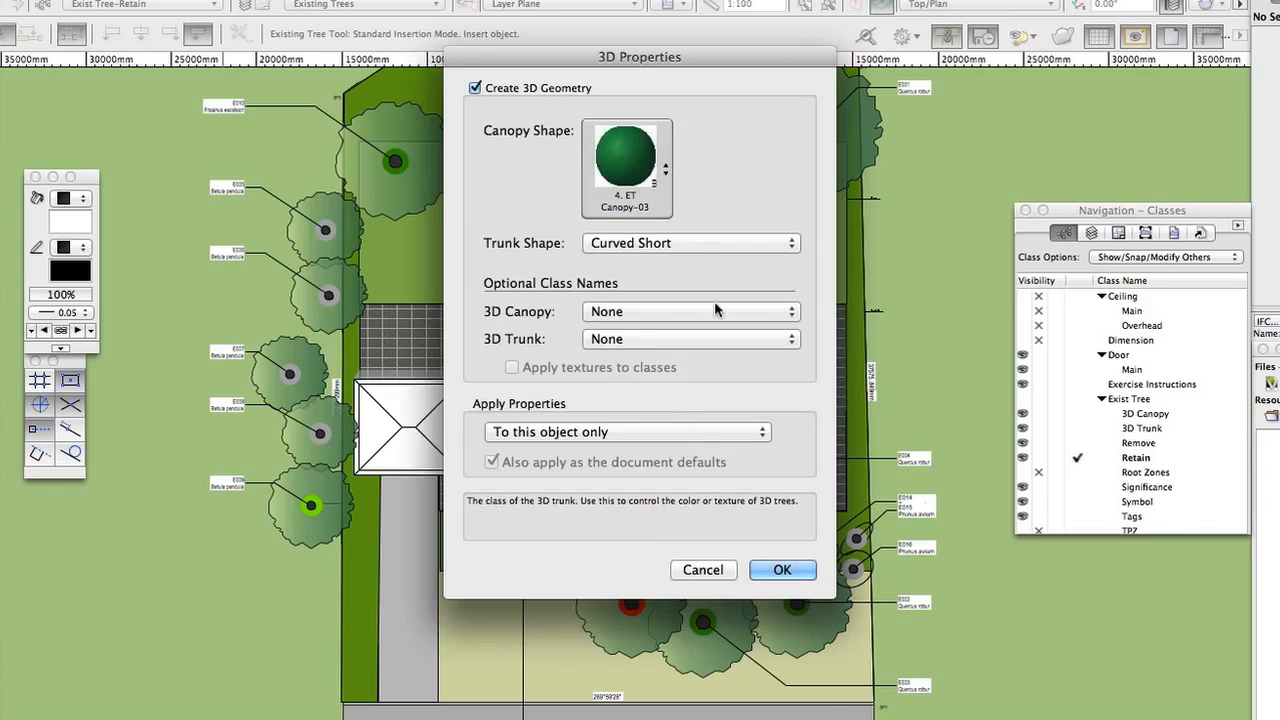
click(690, 311)
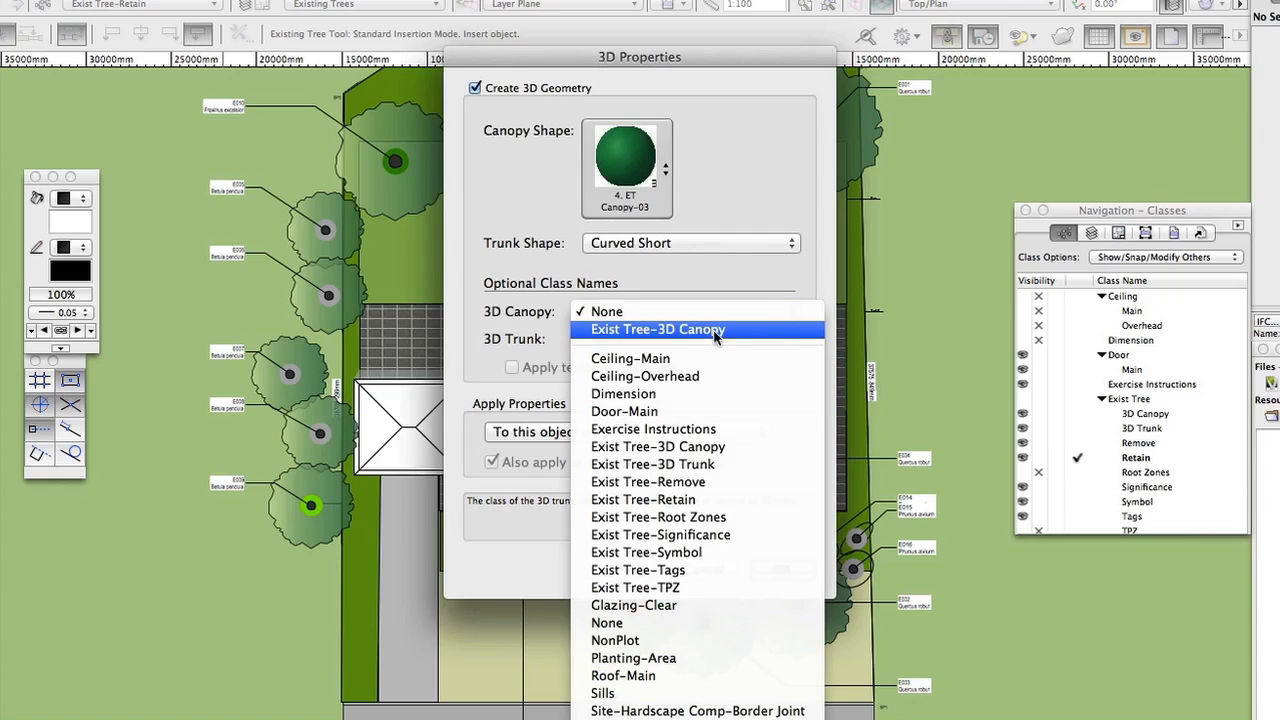
click(657, 329)
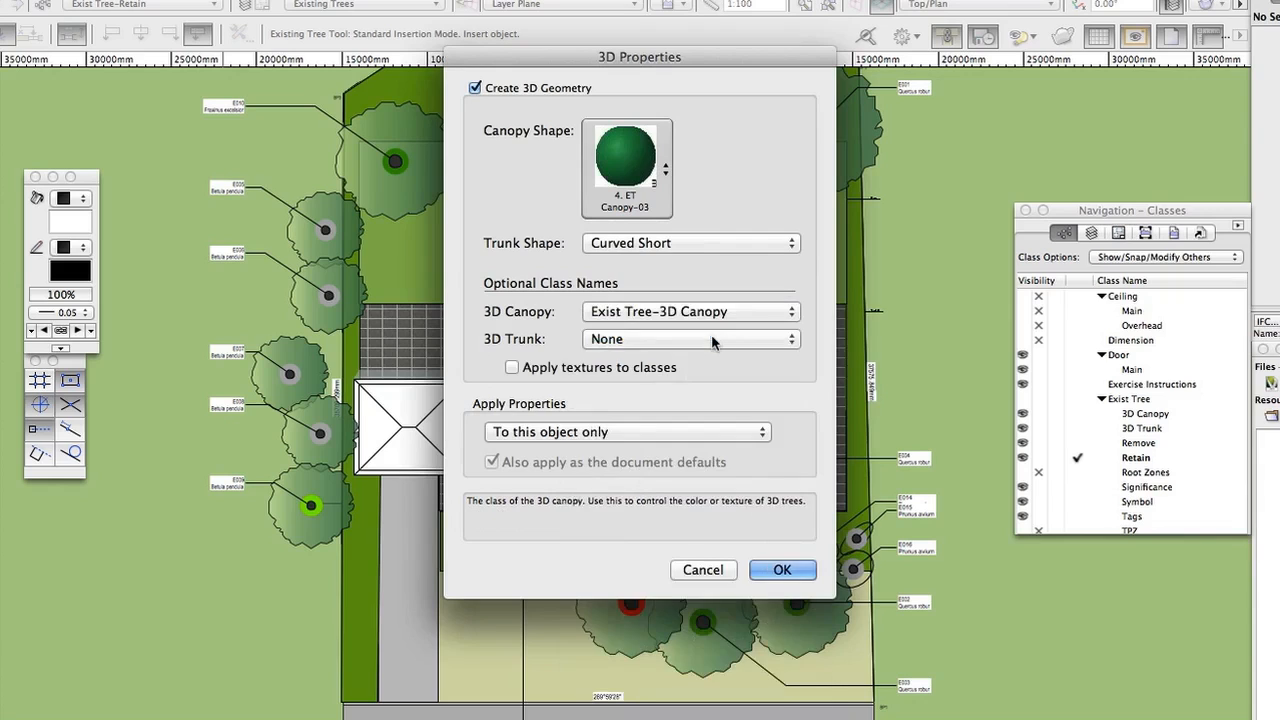
click(690, 339)
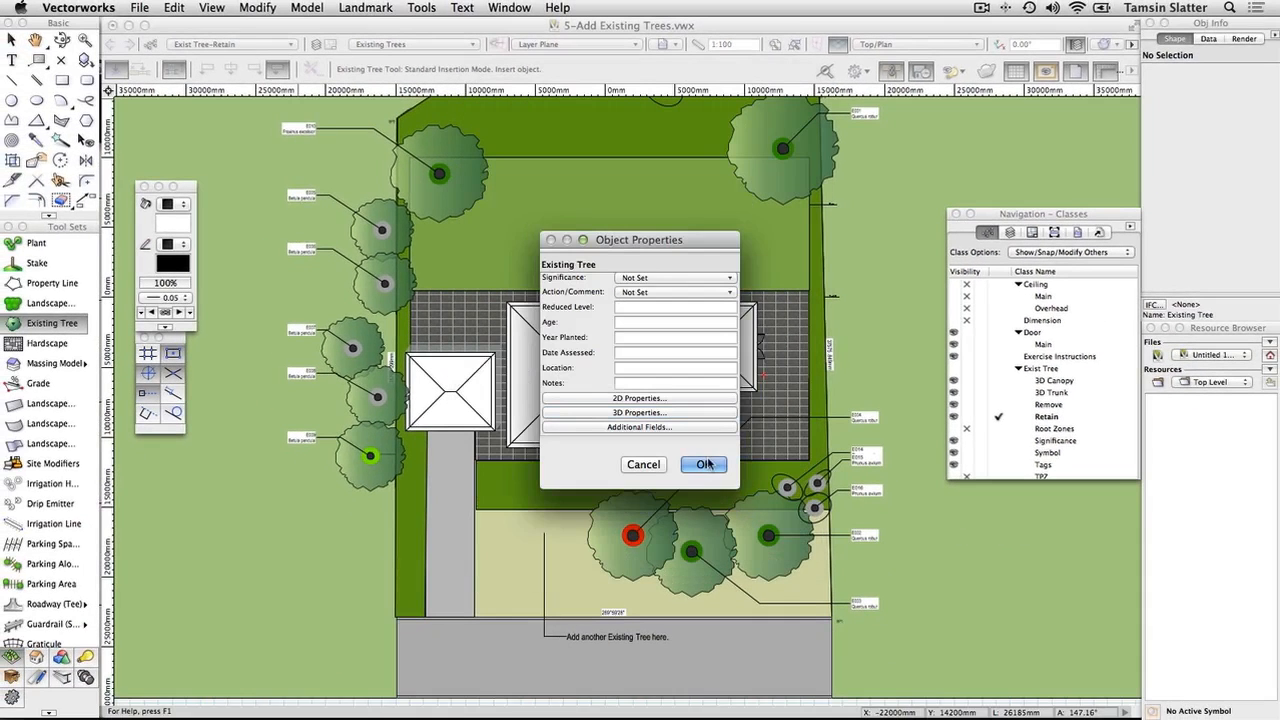
Step: Place English Oak E17 at the marked spot in the lawn
click(704, 464)
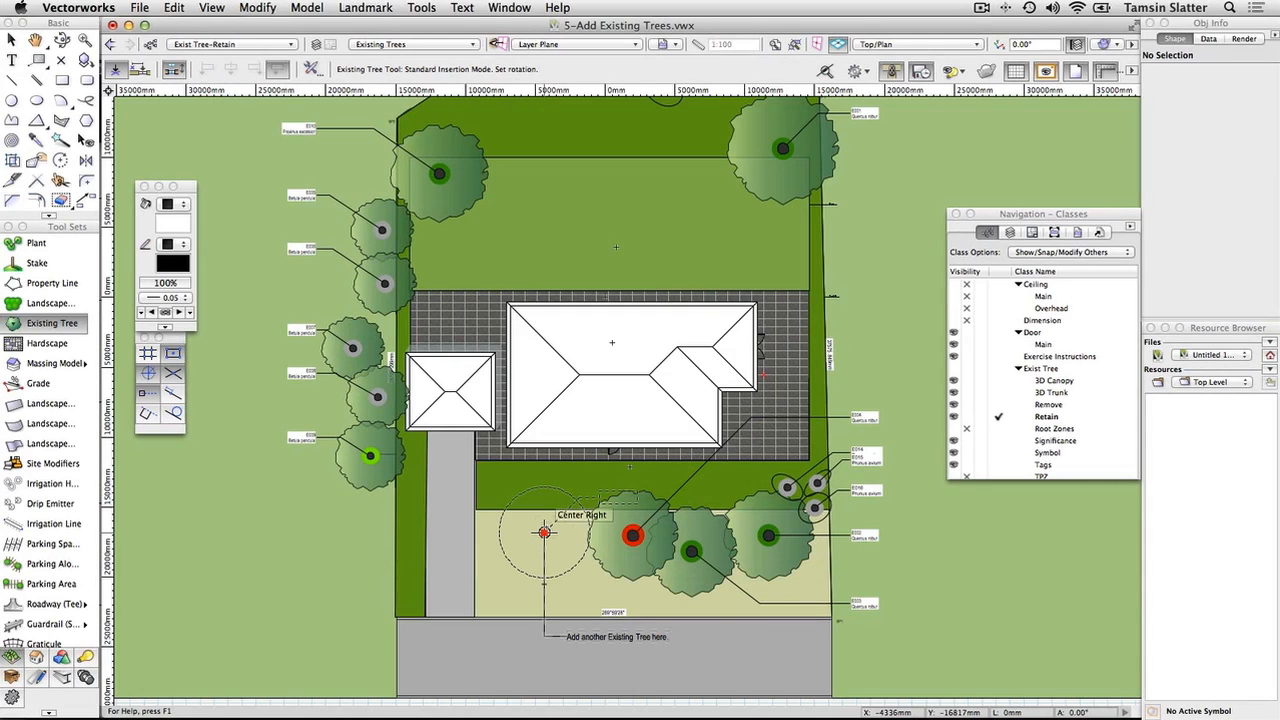
click(544, 531)
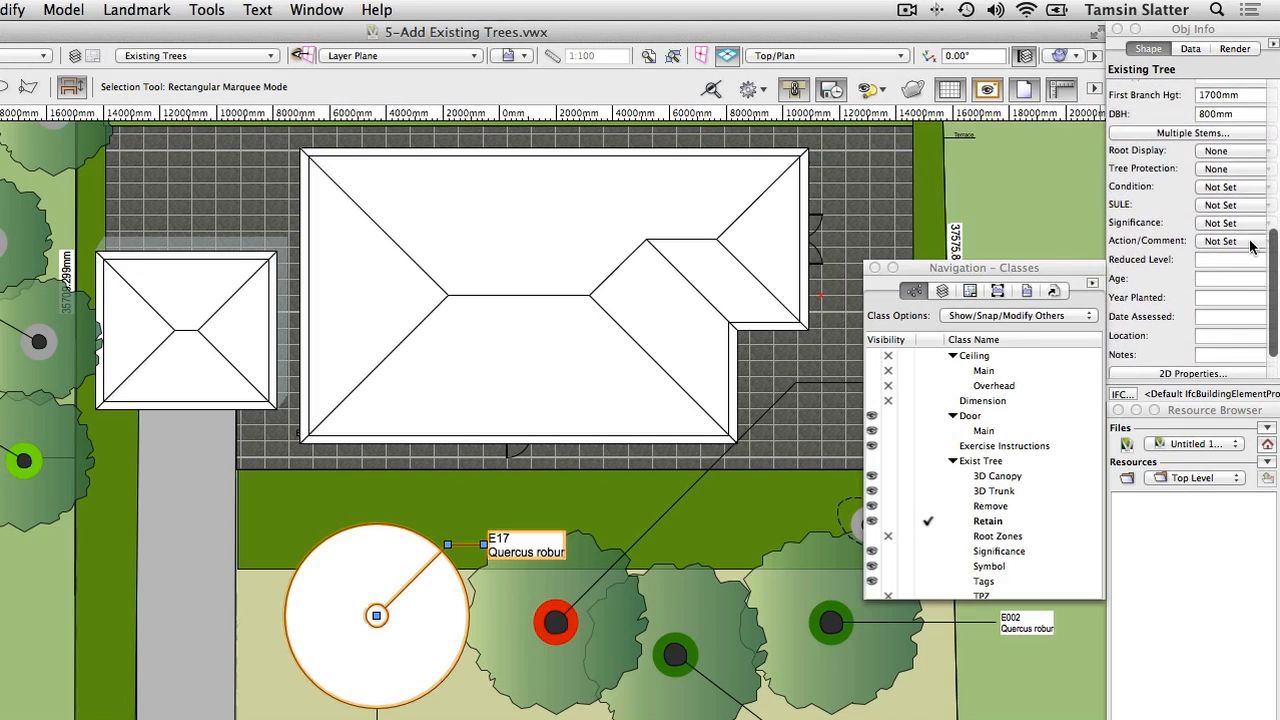
Step: Set E17's Action/Comment to Retain, then select the neighbouring red-marked tree
click(1235, 240)
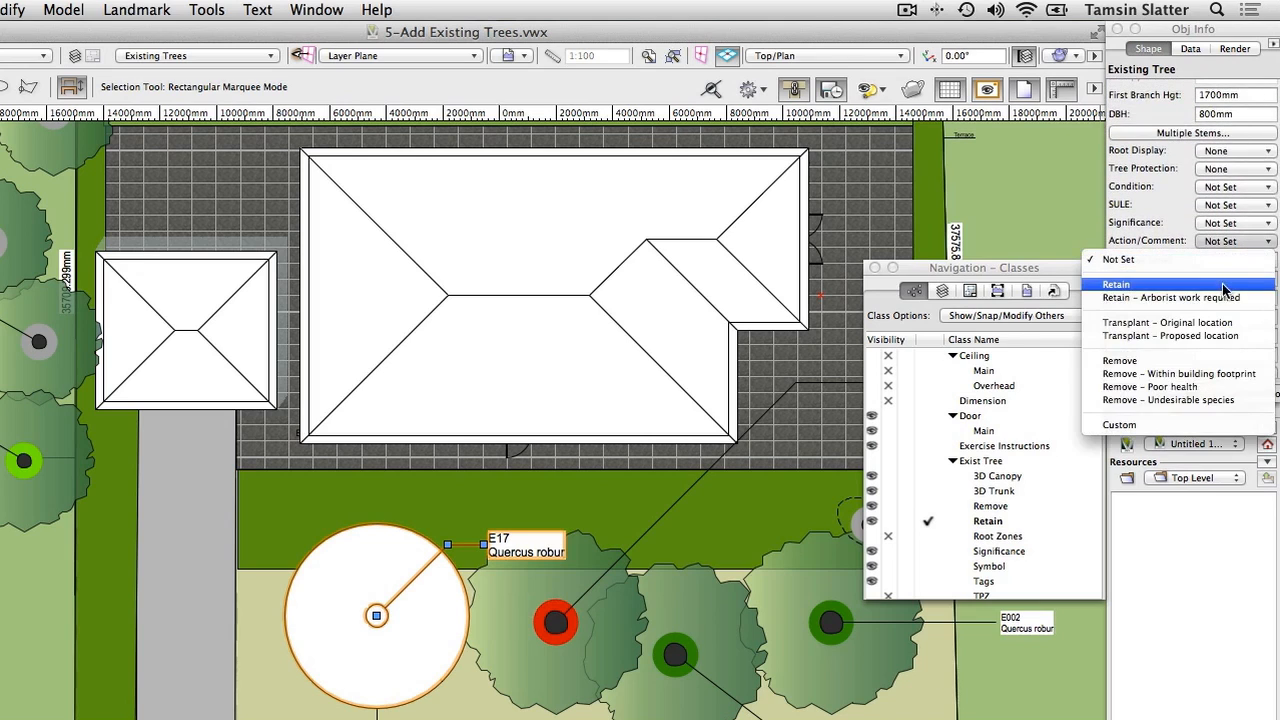
click(1115, 284)
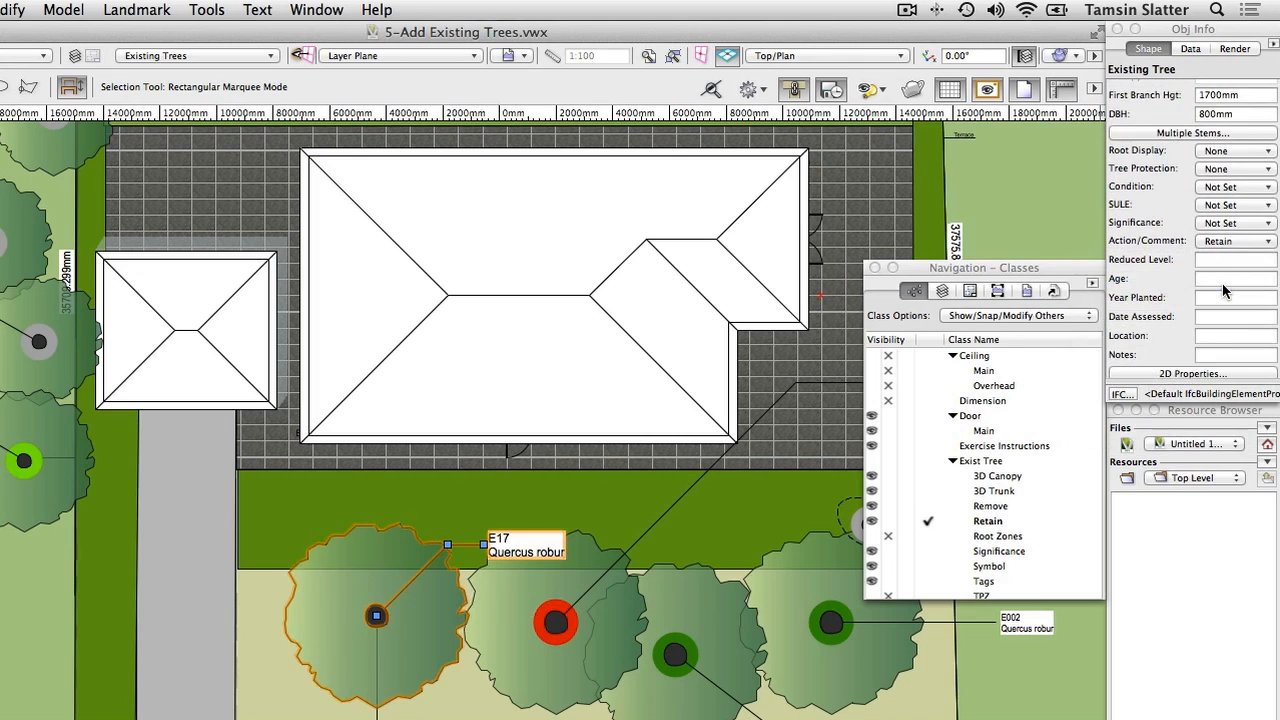
click(1235, 241)
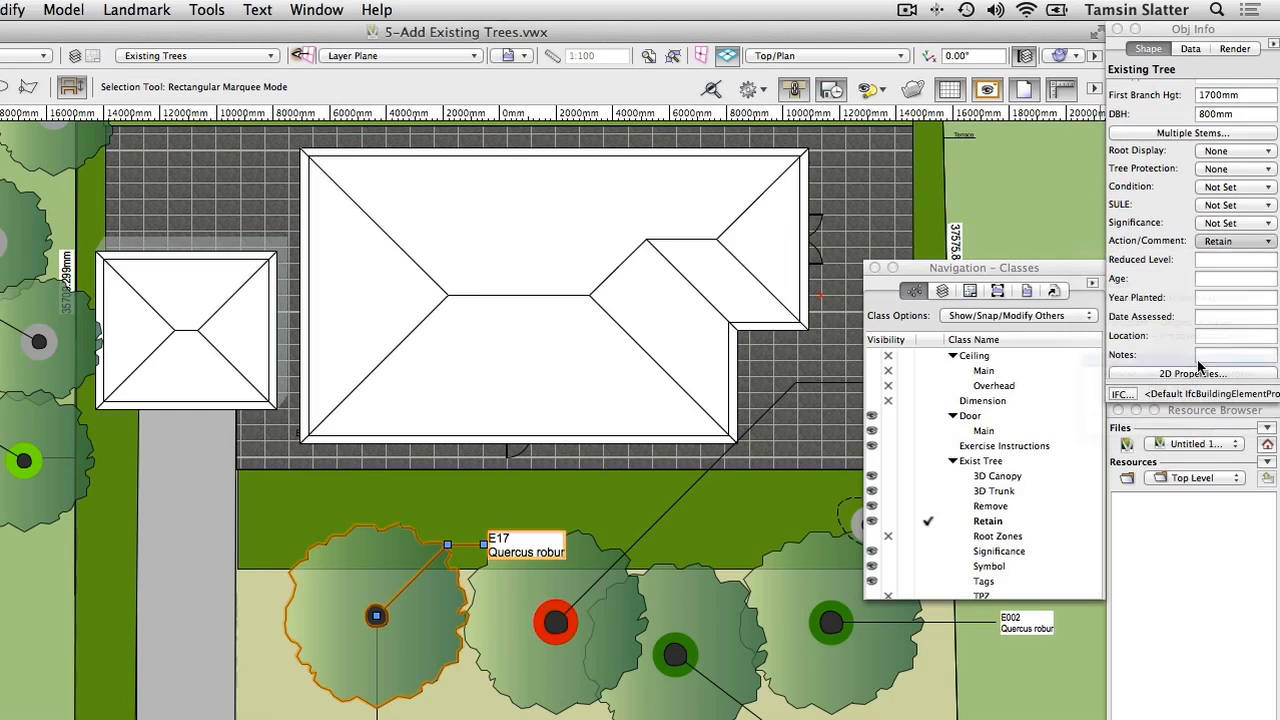
click(1235, 240)
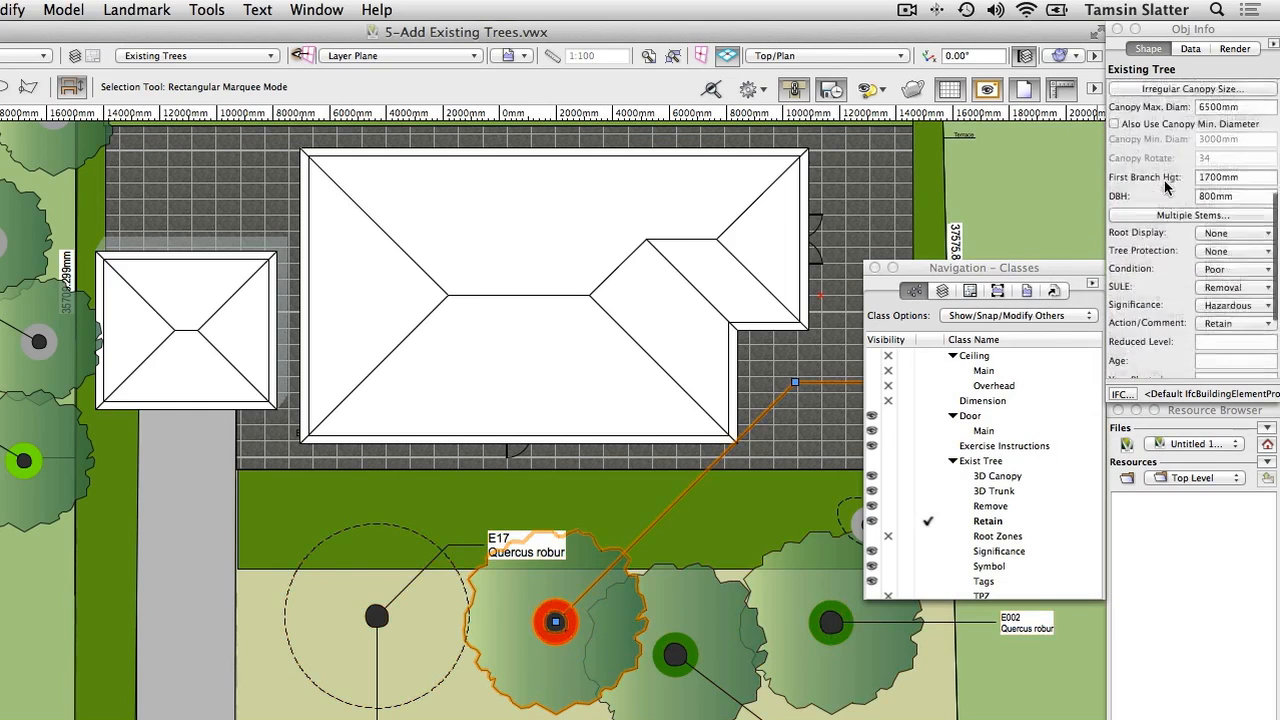
scroll(down, 3)
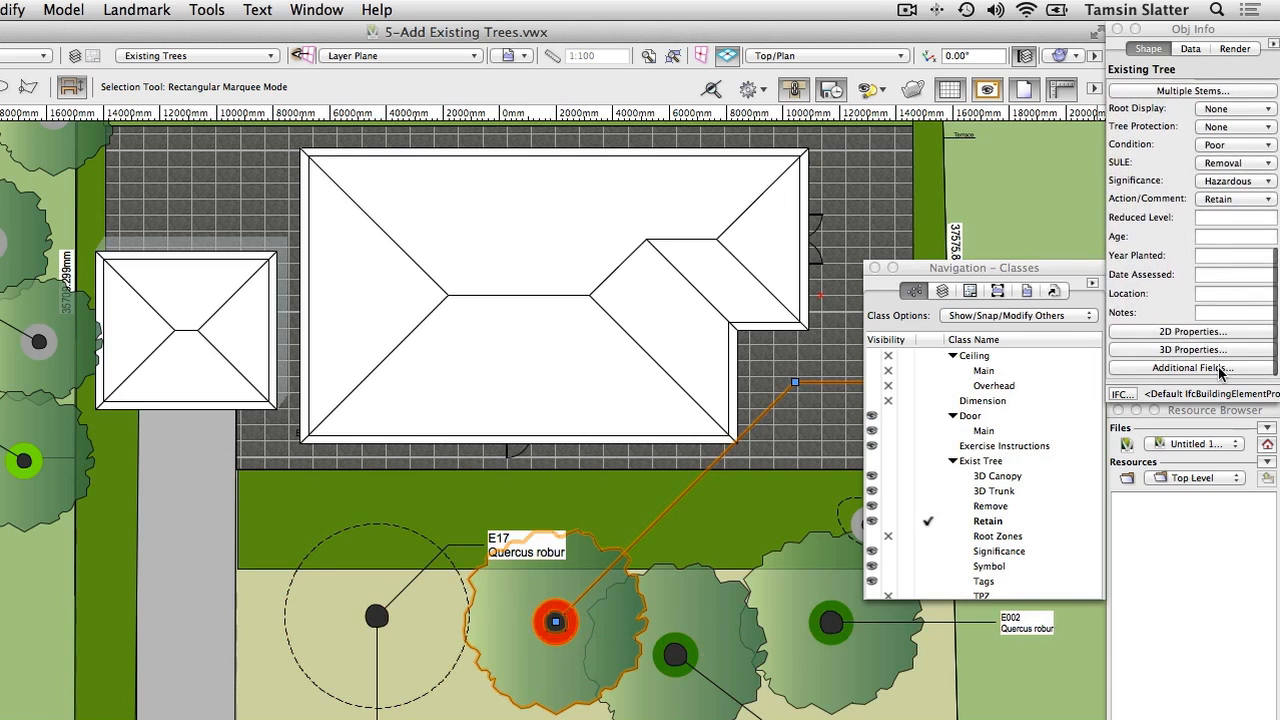
Step: Turn on Display Form, Structure and Vigor in Additional Fields
click(1191, 368)
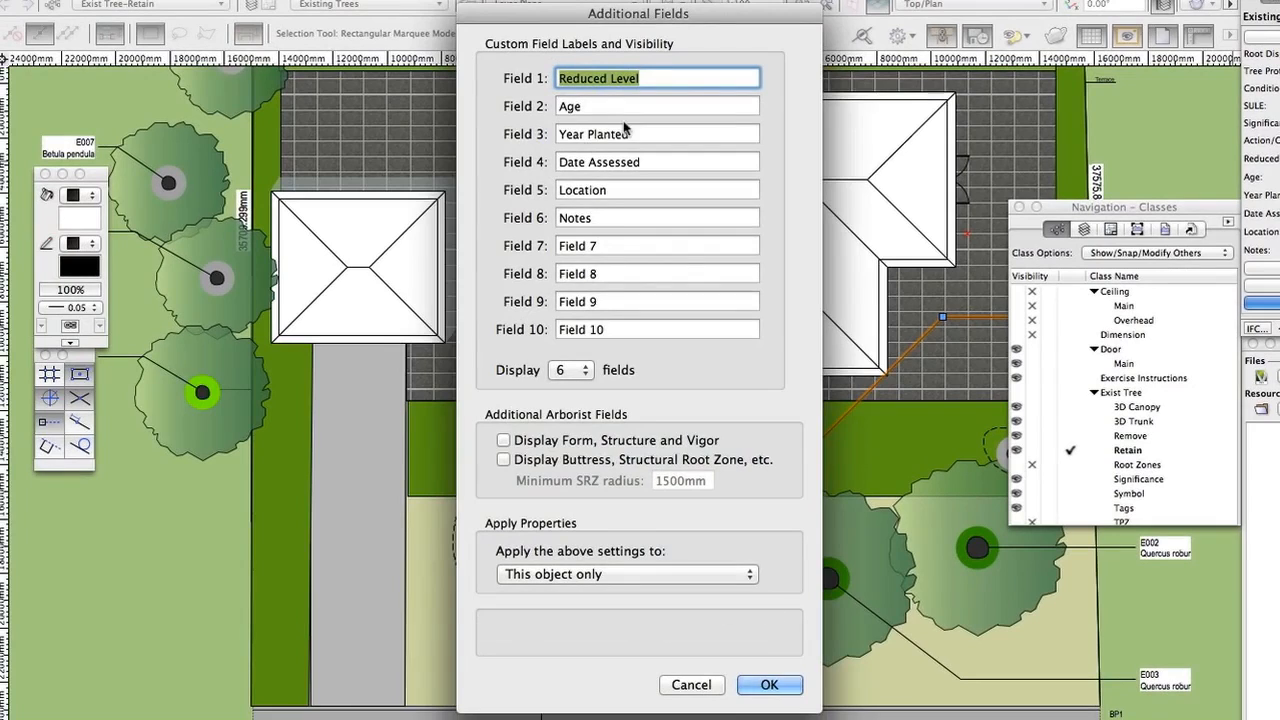
mouse_move(595, 514)
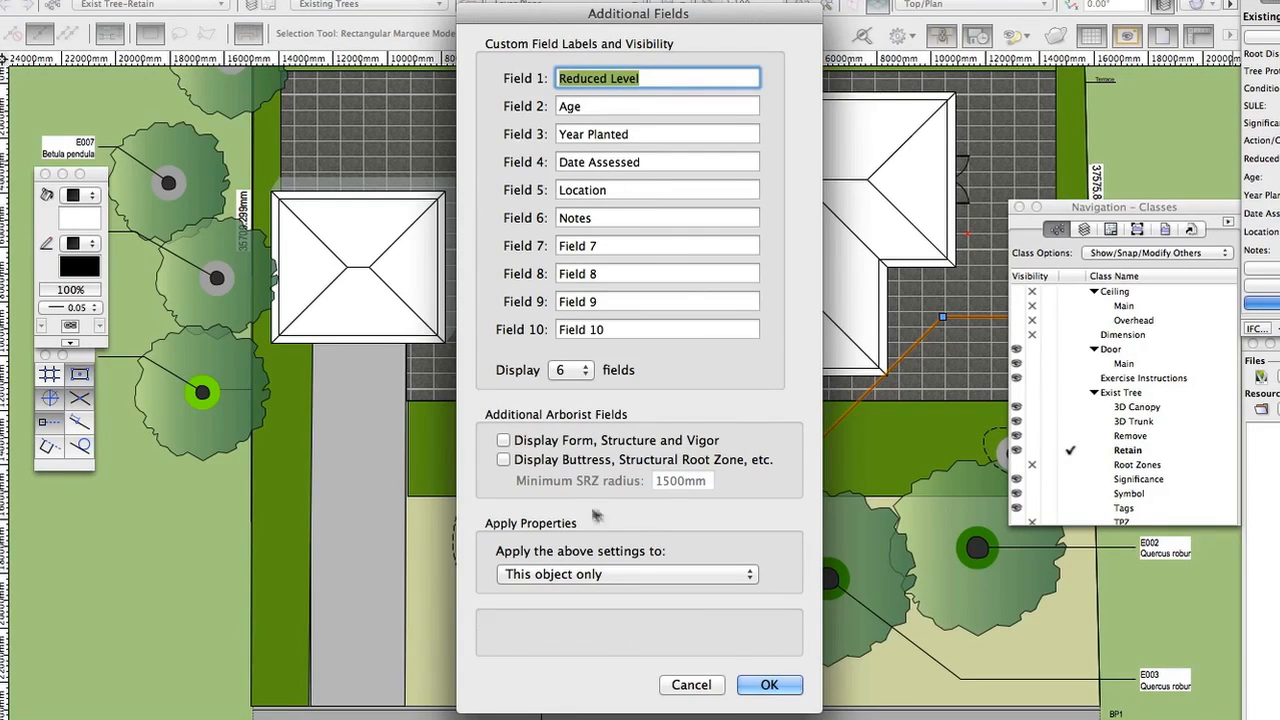
click(503, 440)
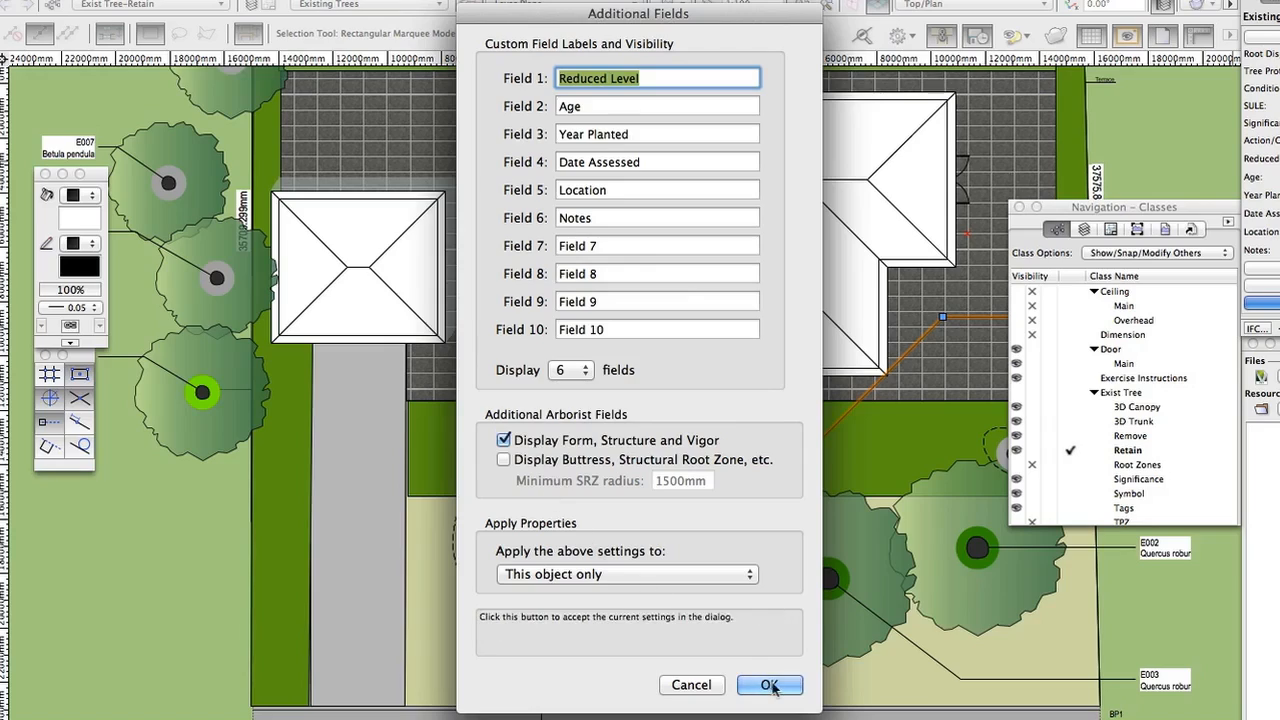
click(769, 685)
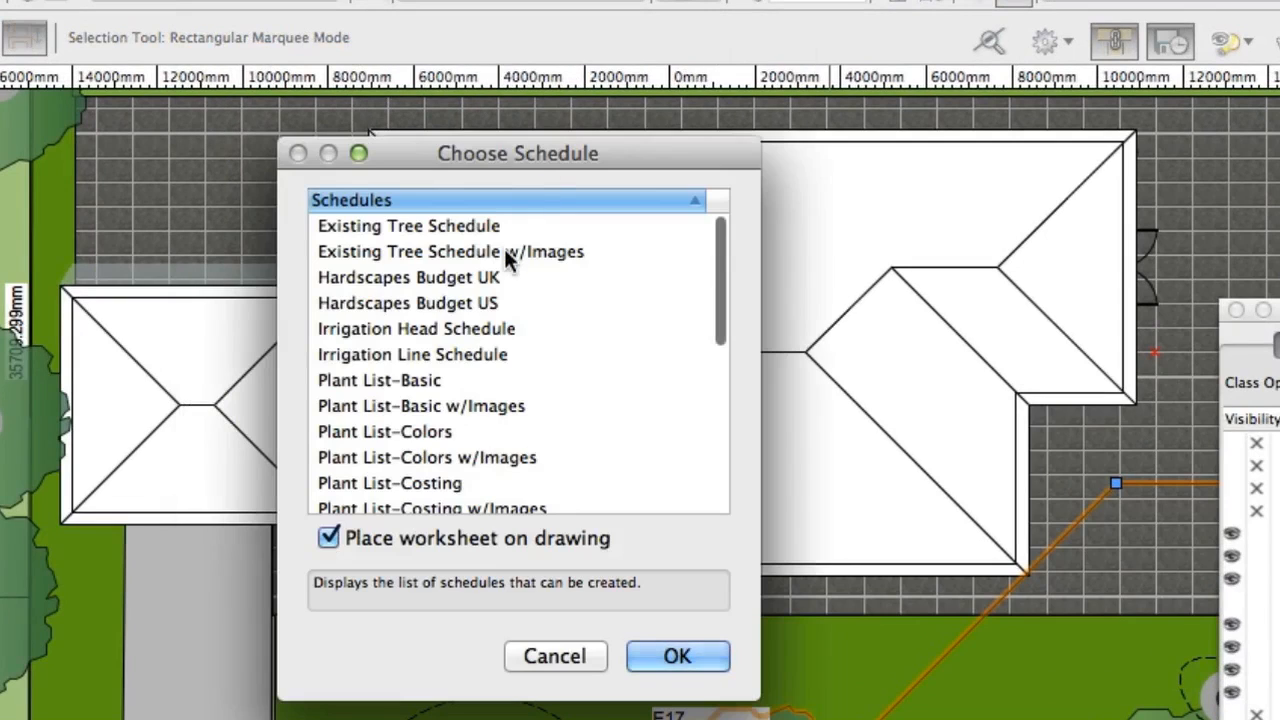
Step: Create Existing Tree Schedule w/Images with Place worksheet on drawing checked
click(450, 251)
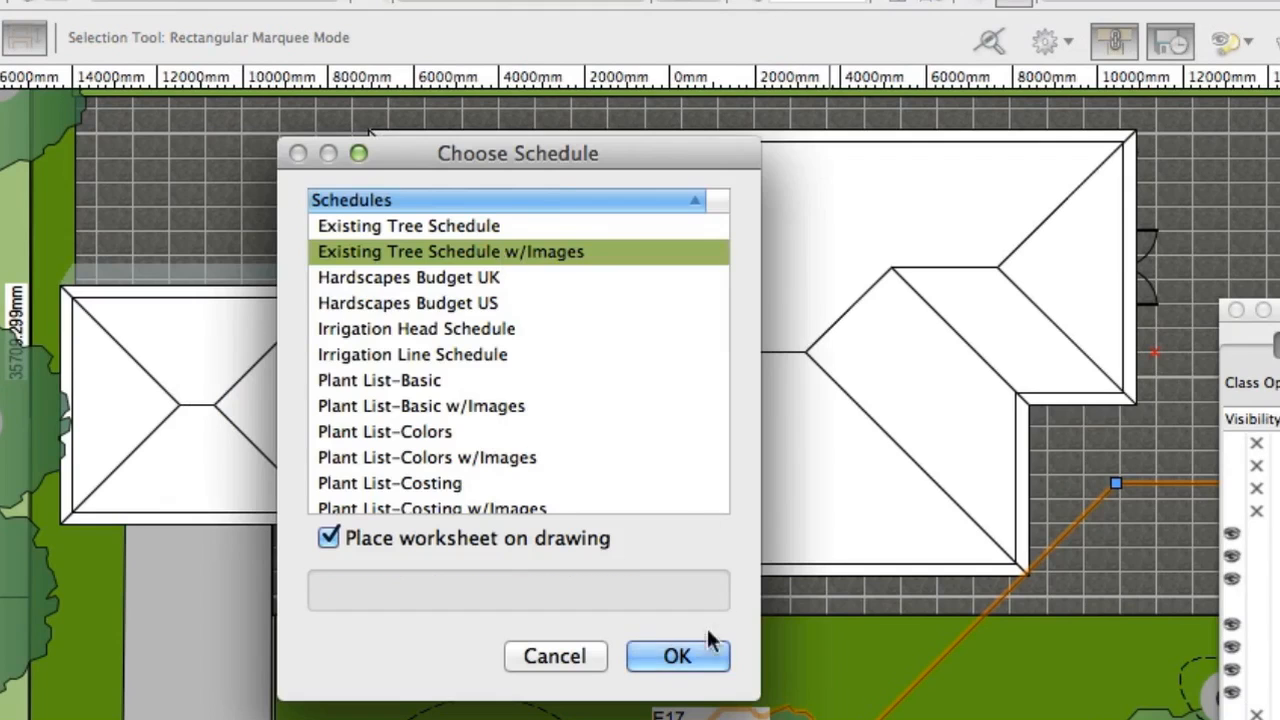
click(328, 538)
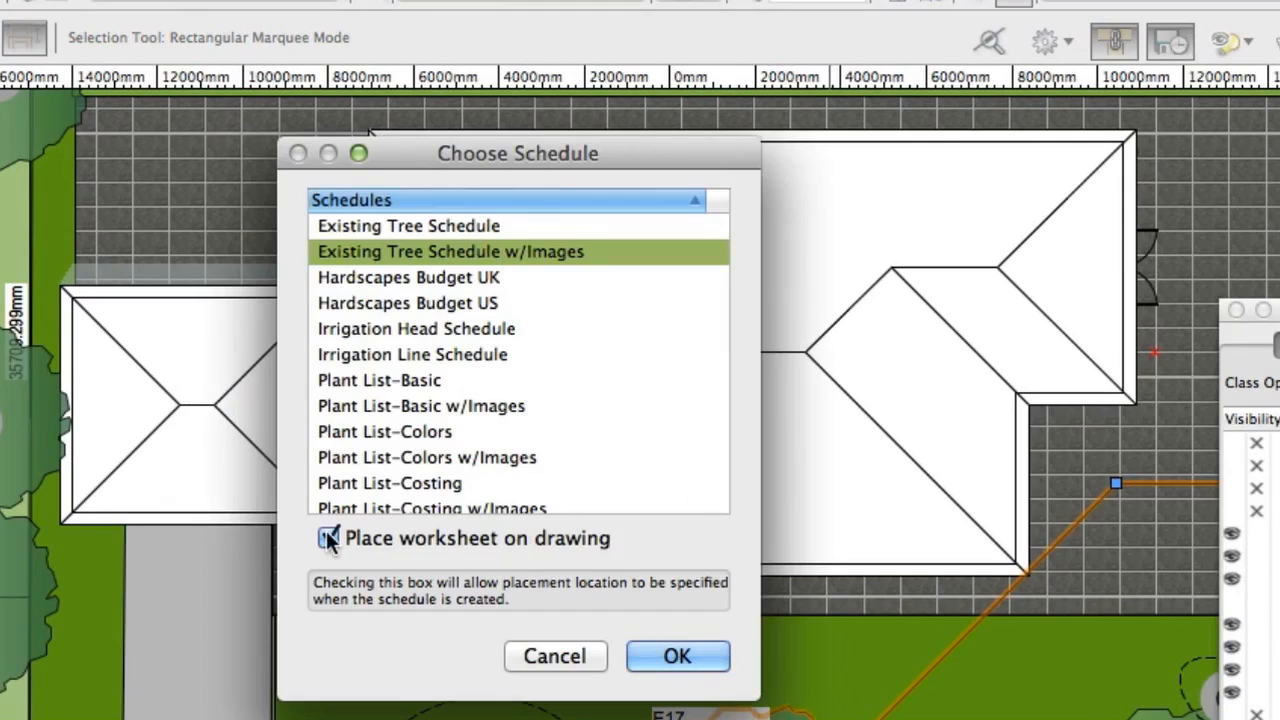
click(677, 656)
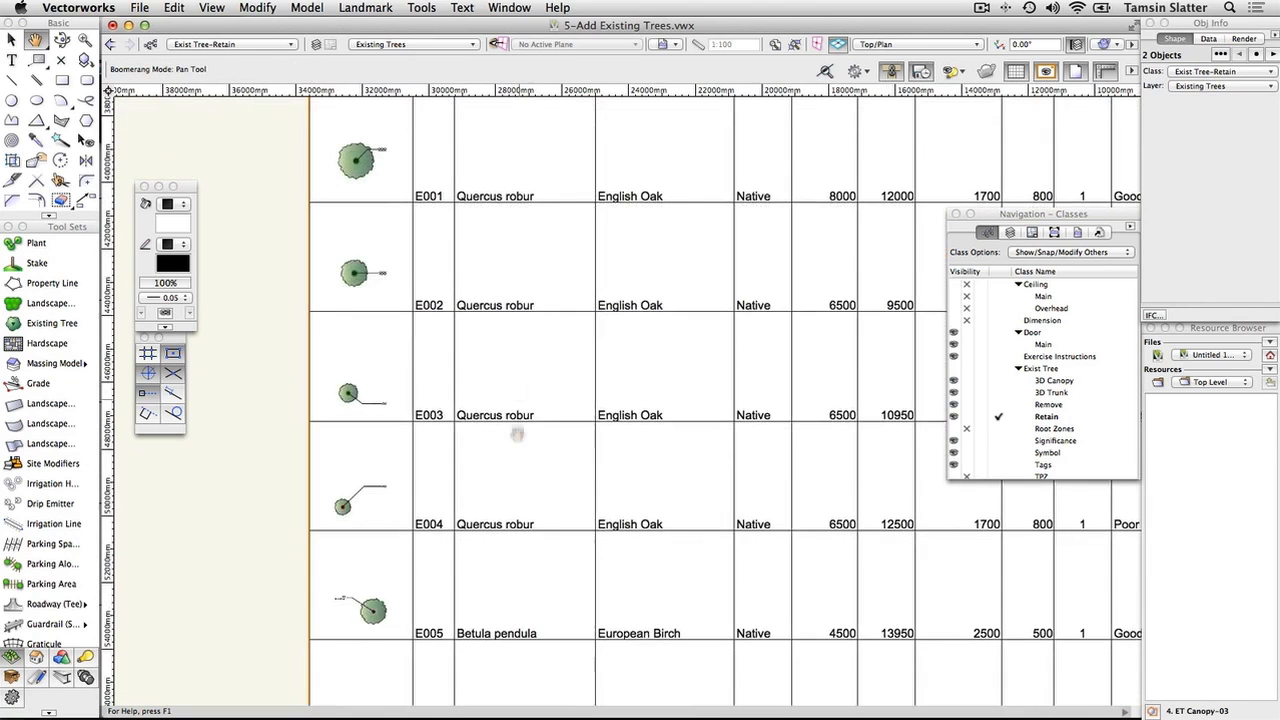
scroll(down, 3)
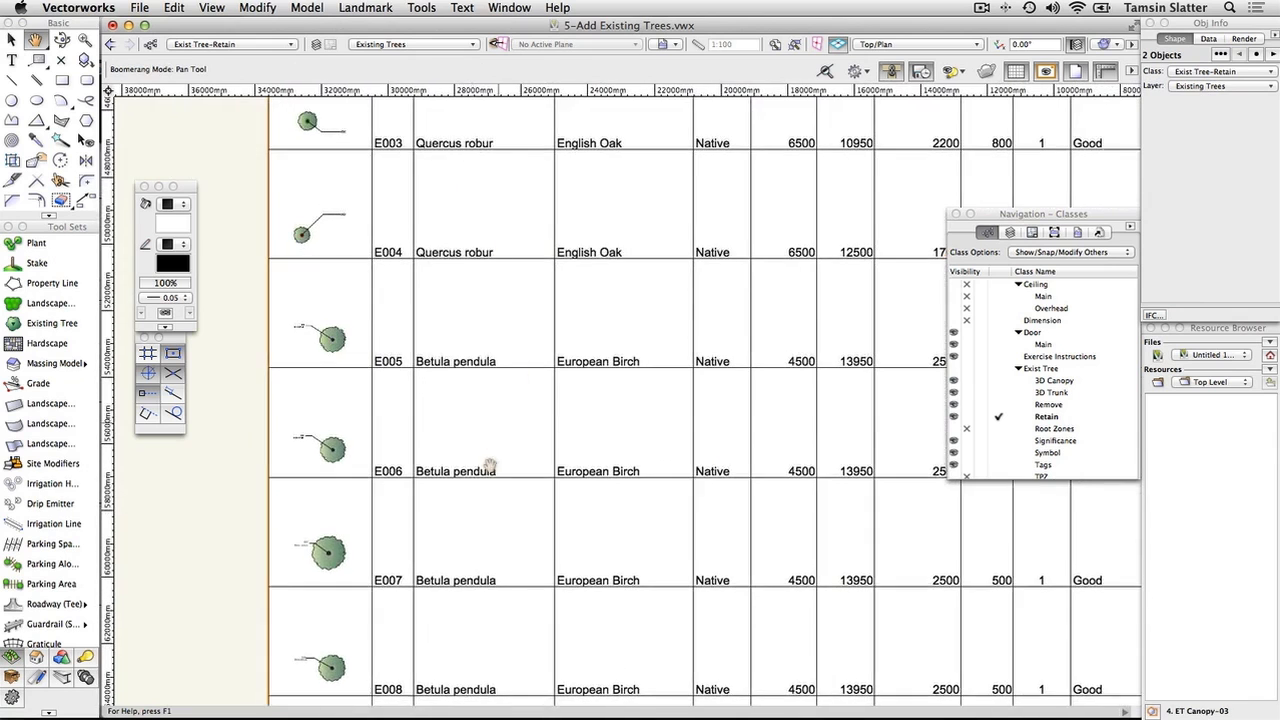